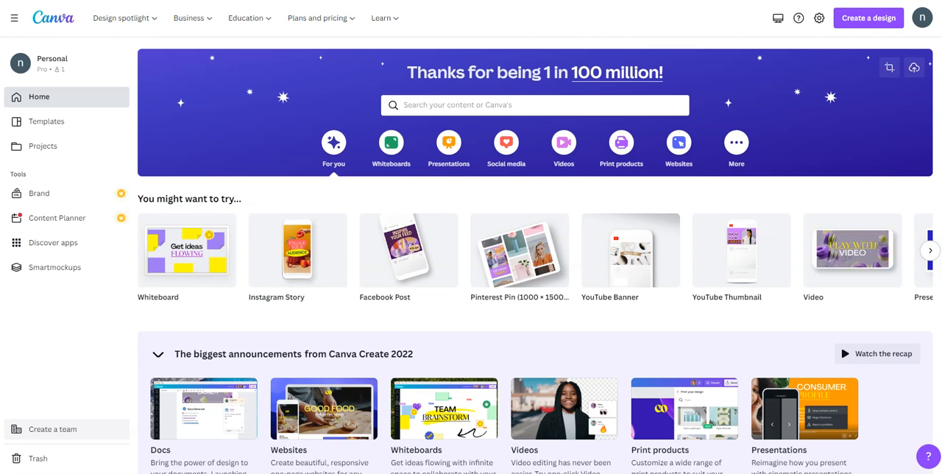
mouse_move(868, 17)
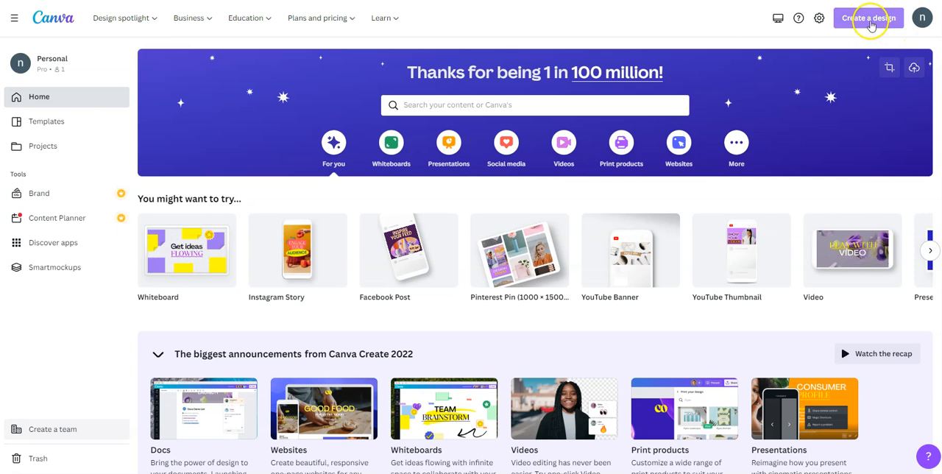
Create a custom-size design of 8.5 × 11 inches
click(868, 18)
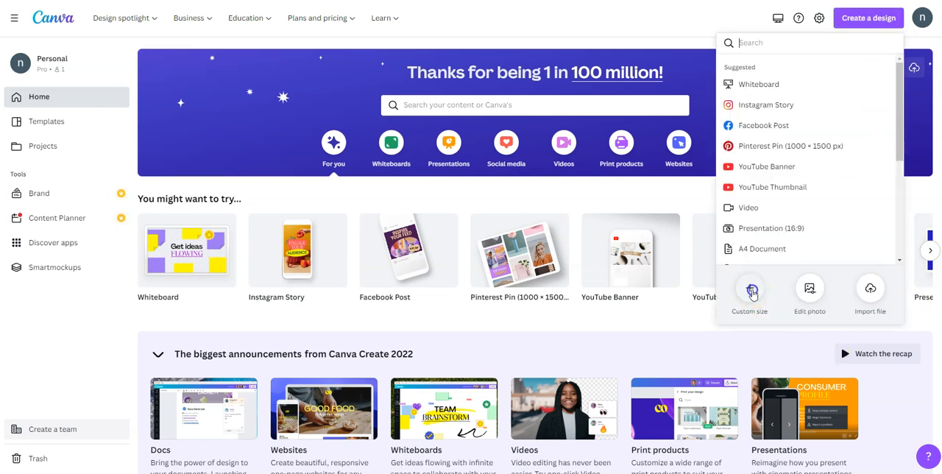
click(749, 294)
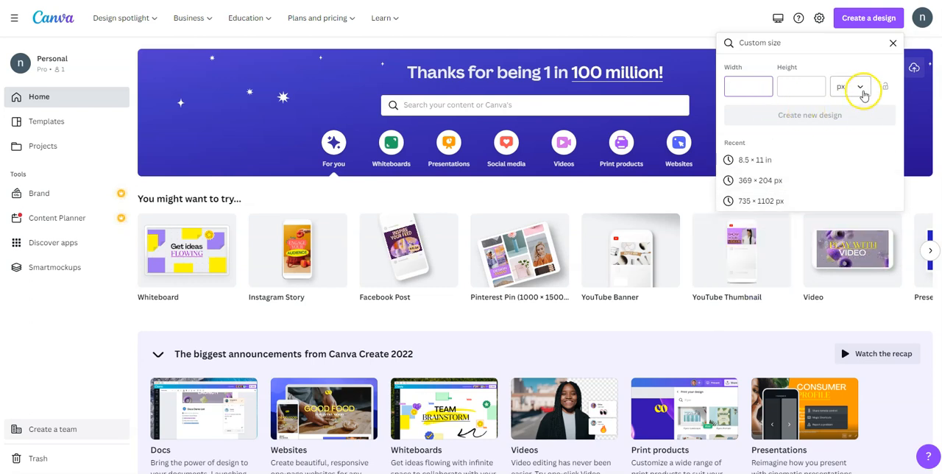
click(861, 86)
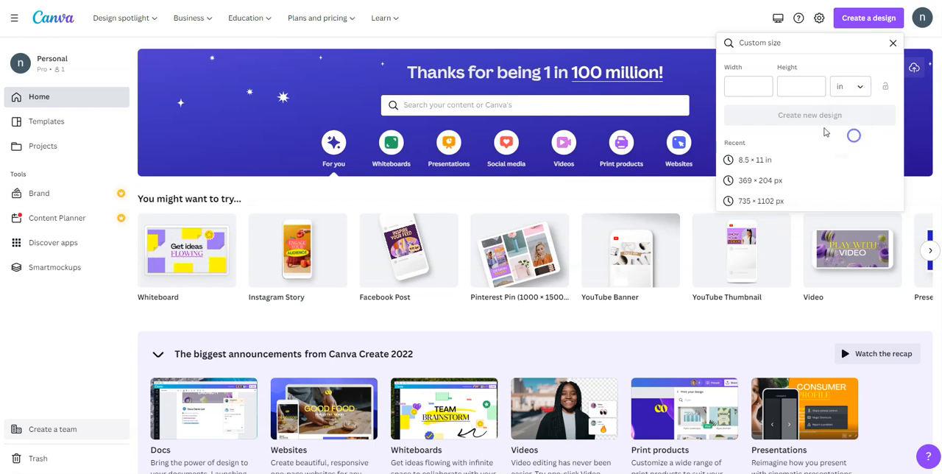
click(748, 86)
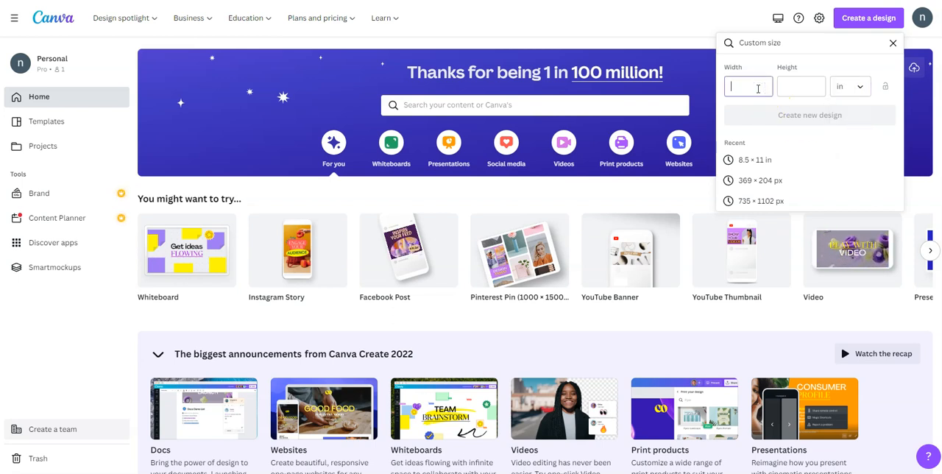
text(8.5)
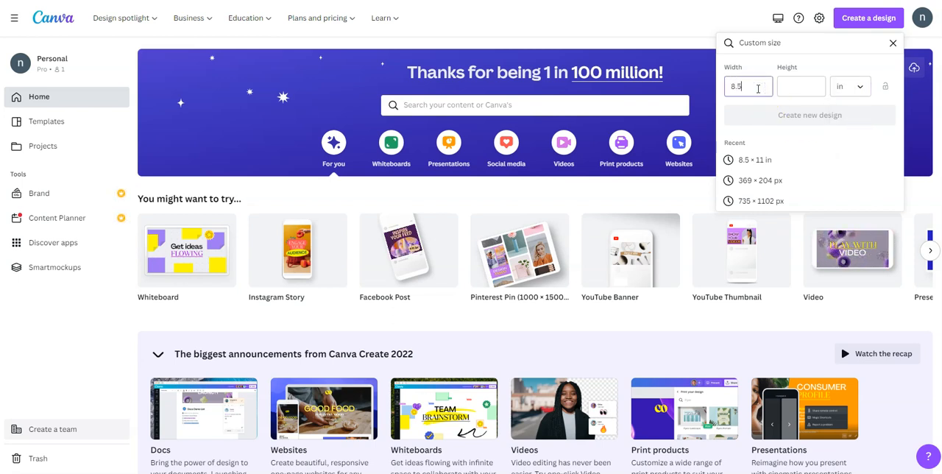
click(801, 86)
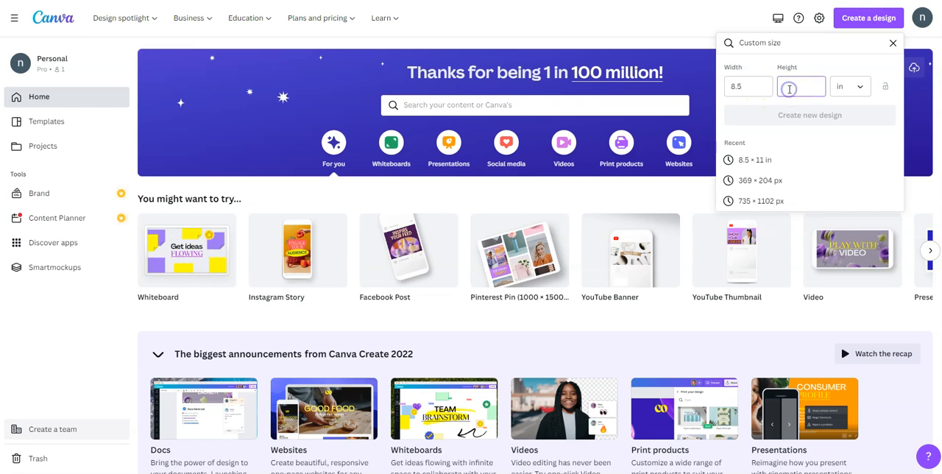
text(11)
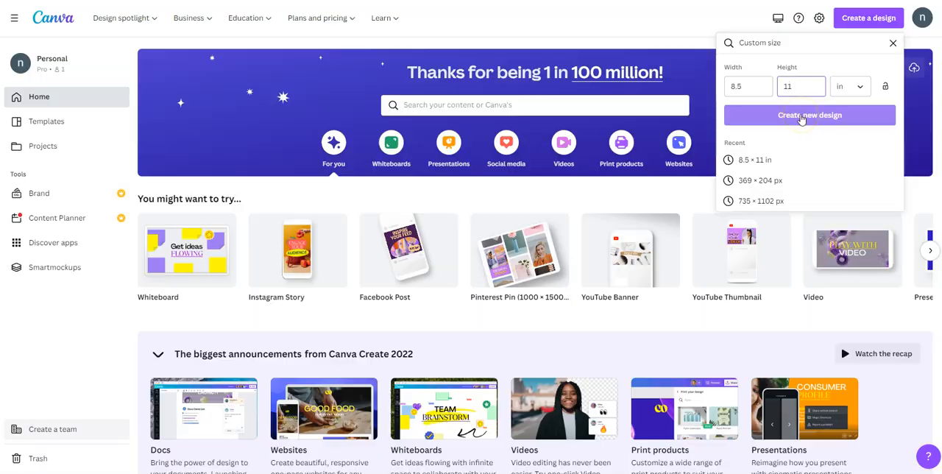
click(809, 115)
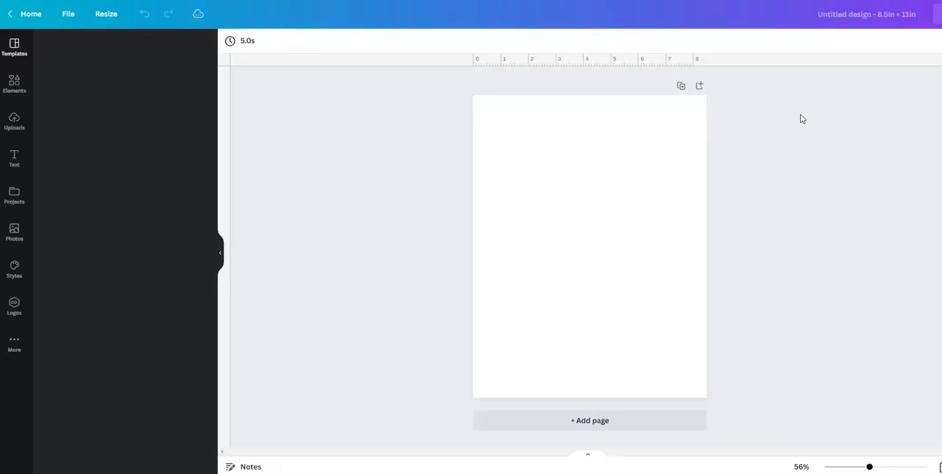
Fill the page background with a gray swatch, moving from light to darker gray
click(3, 46)
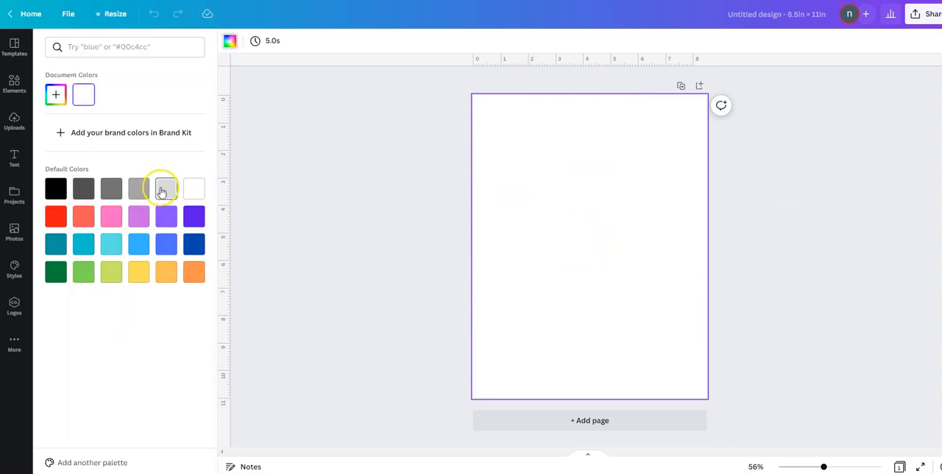
click(138, 189)
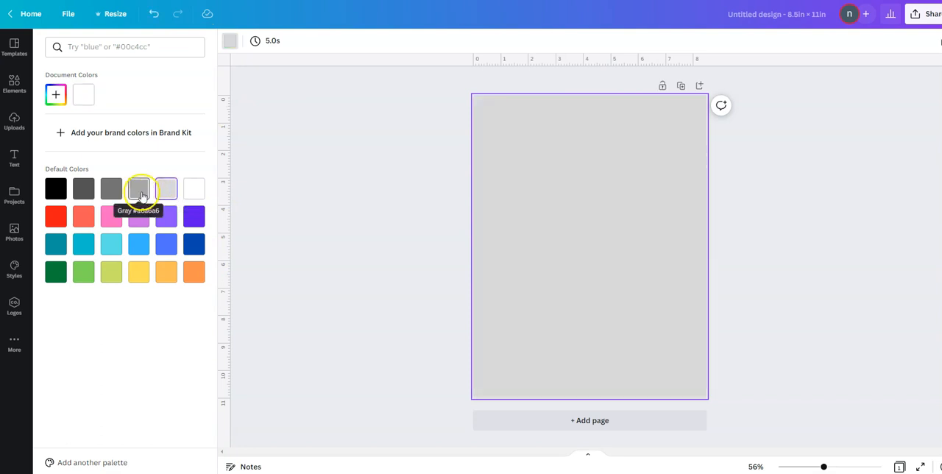
click(139, 189)
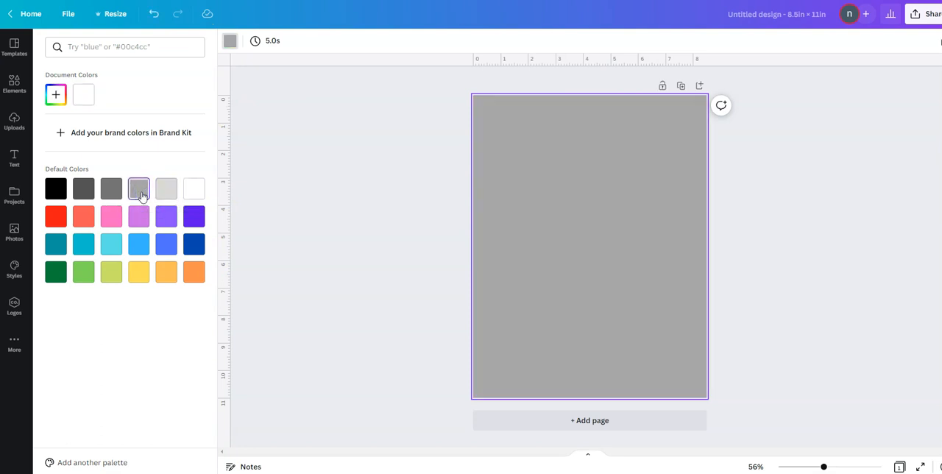
mouse_move(768, 286)
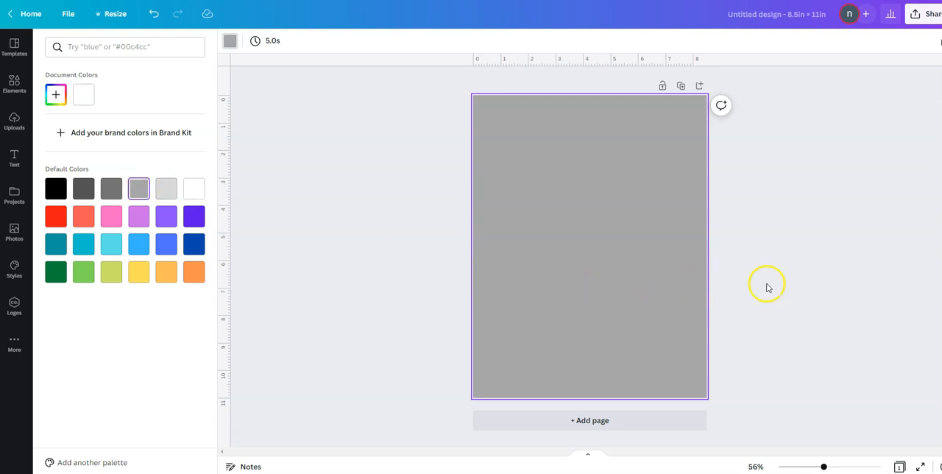
click(14, 46)
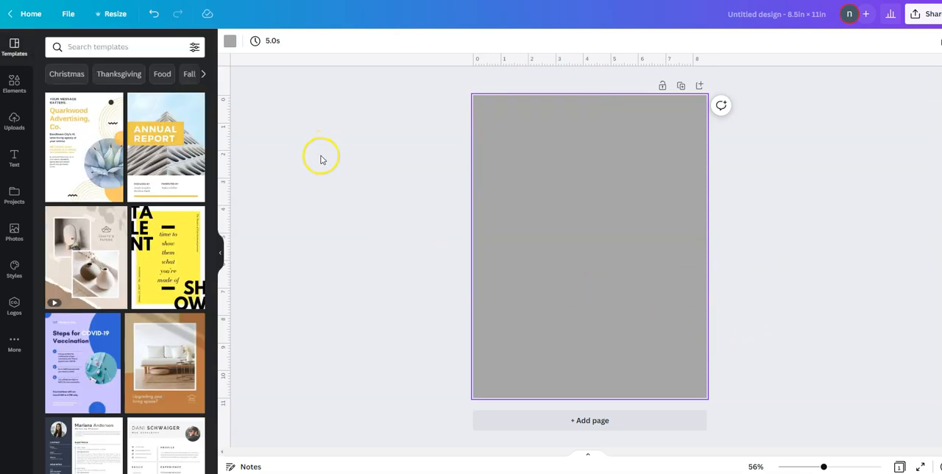
Add the Santa-hat llama image from Uploads to the page
click(14, 82)
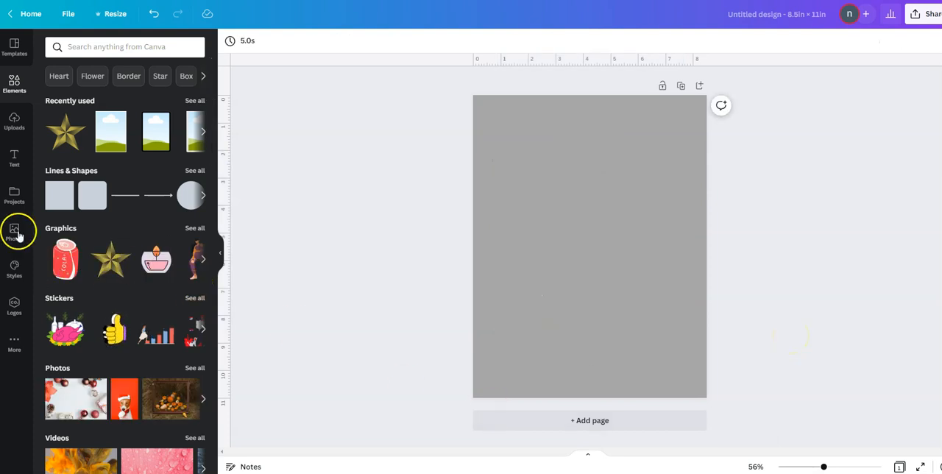
click(14, 122)
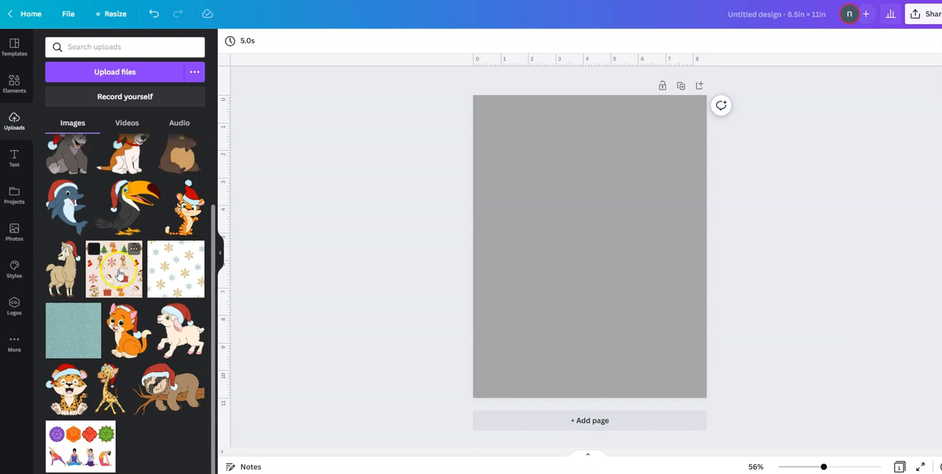
scroll(down, 3)
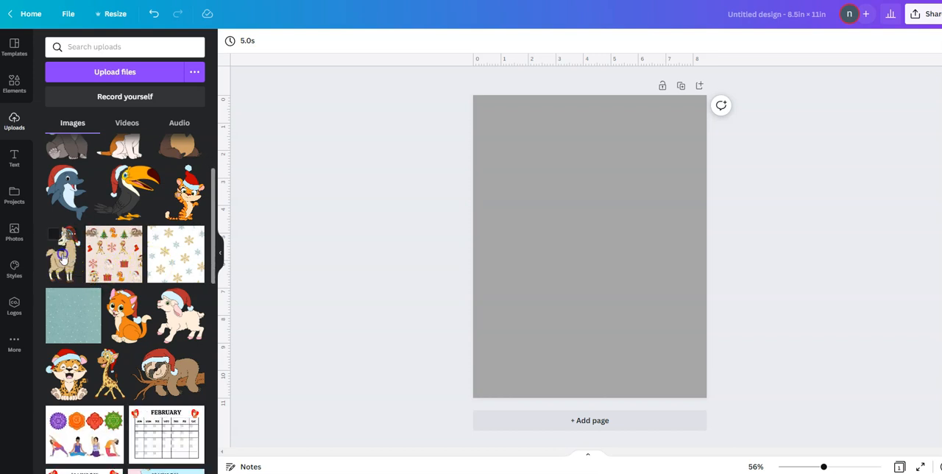
click(62, 253)
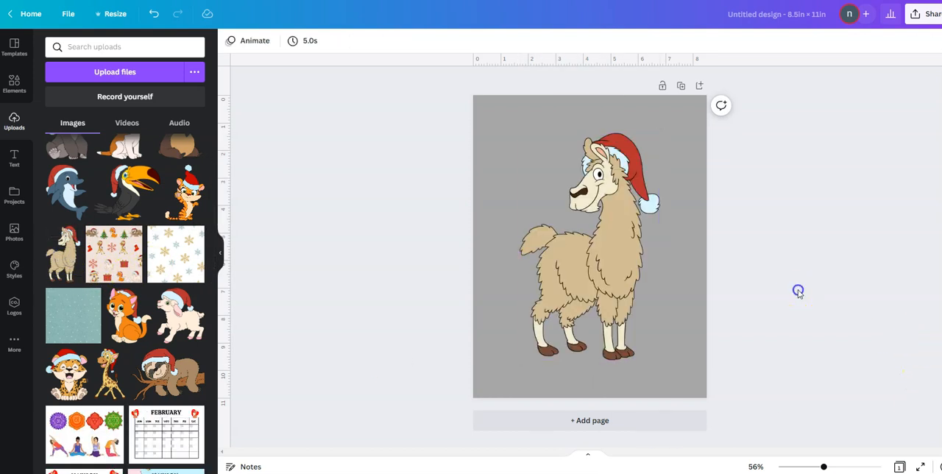
mouse_move(800, 301)
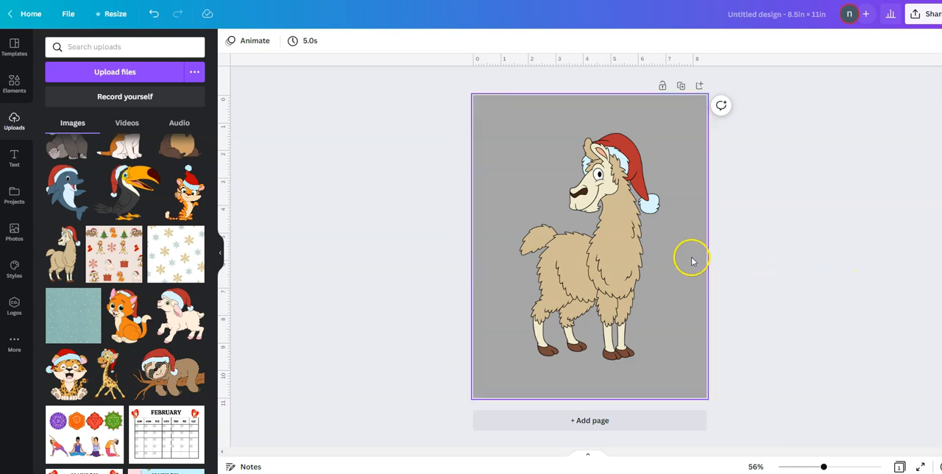
Apply the Glow shadow effect to the llama image
click(588, 258)
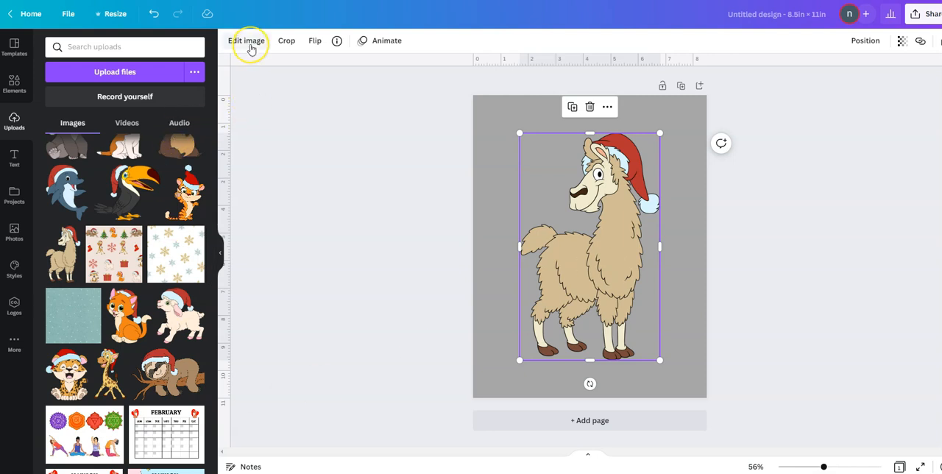
click(247, 41)
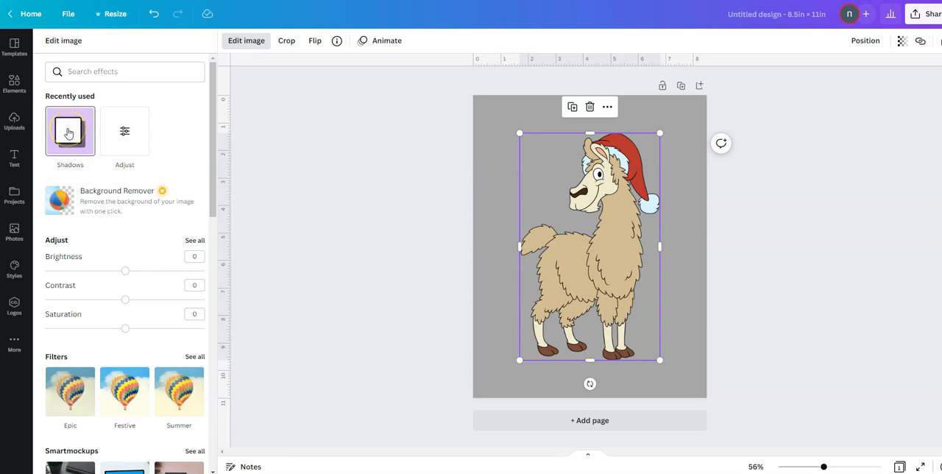
click(70, 131)
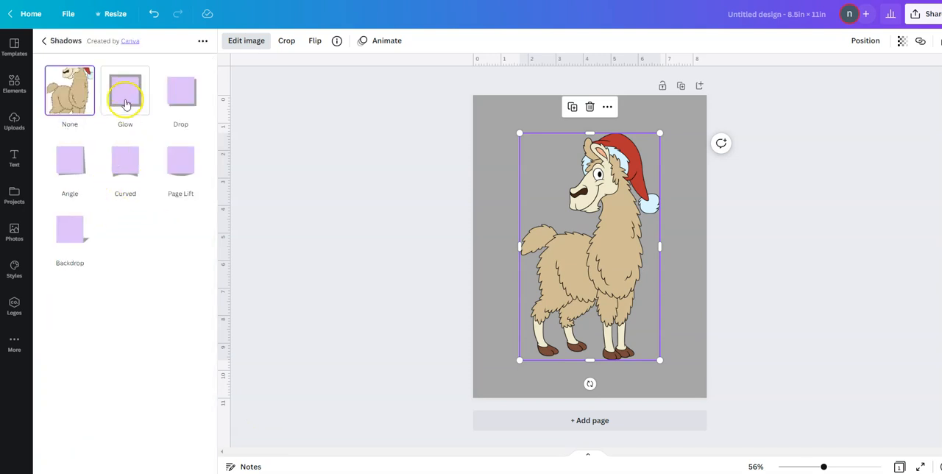
click(125, 90)
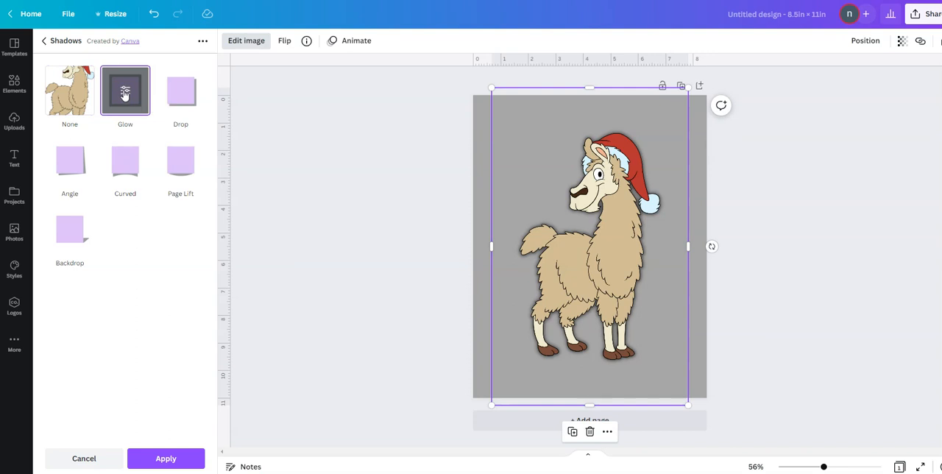
mouse_move(125, 91)
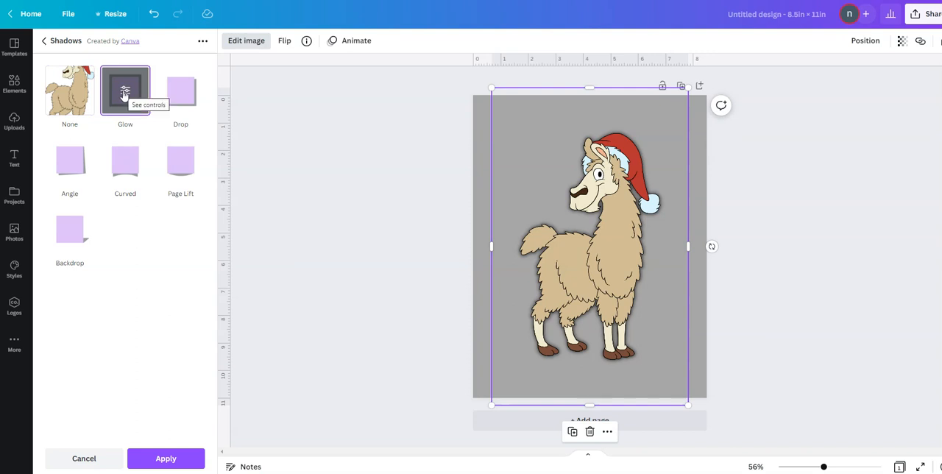
Set the llama's Glow to size 15, transparency 100, blur 0 and white colour
click(125, 91)
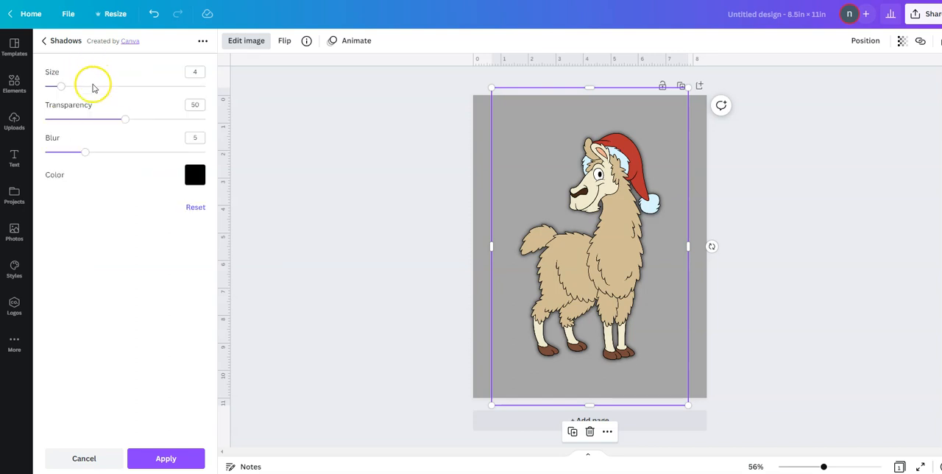
mouse_move(62, 82)
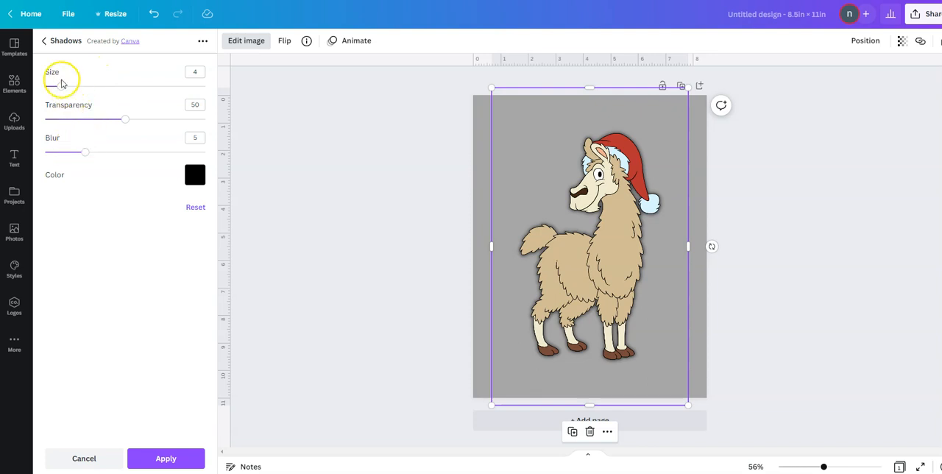
drag(55, 87, 92, 86)
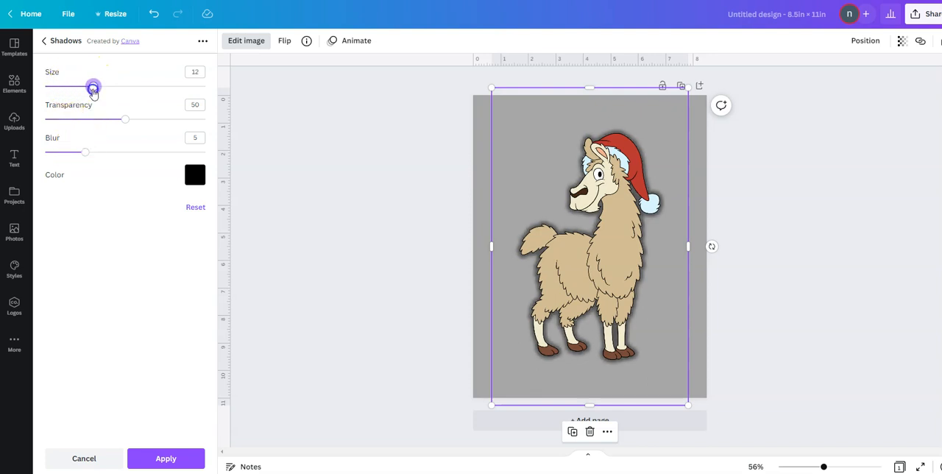
drag(92, 87, 98, 87)
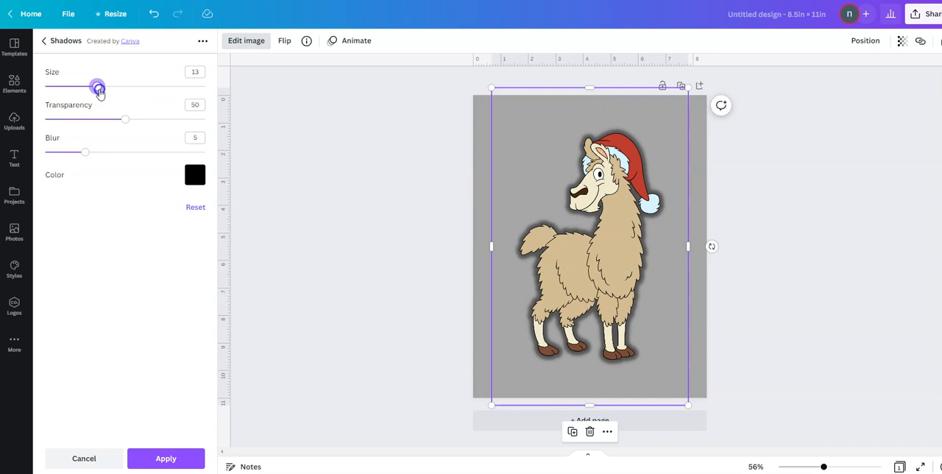
drag(96, 86, 105, 87)
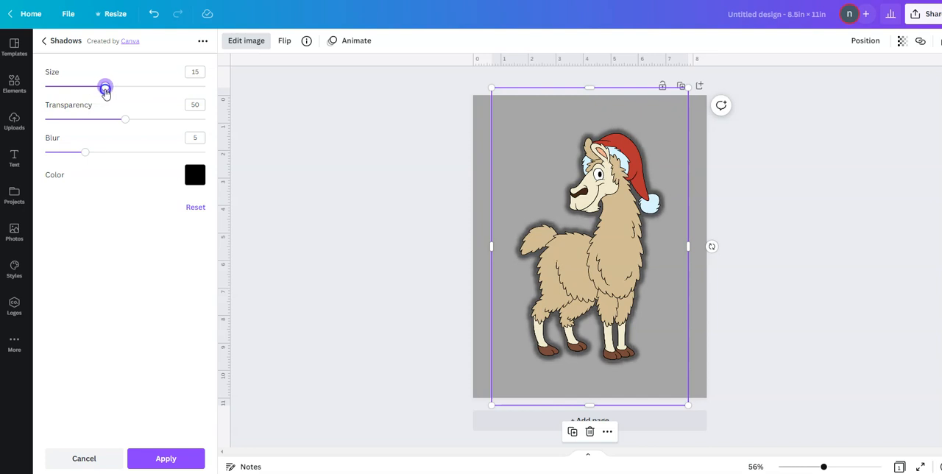
drag(125, 119, 171, 119)
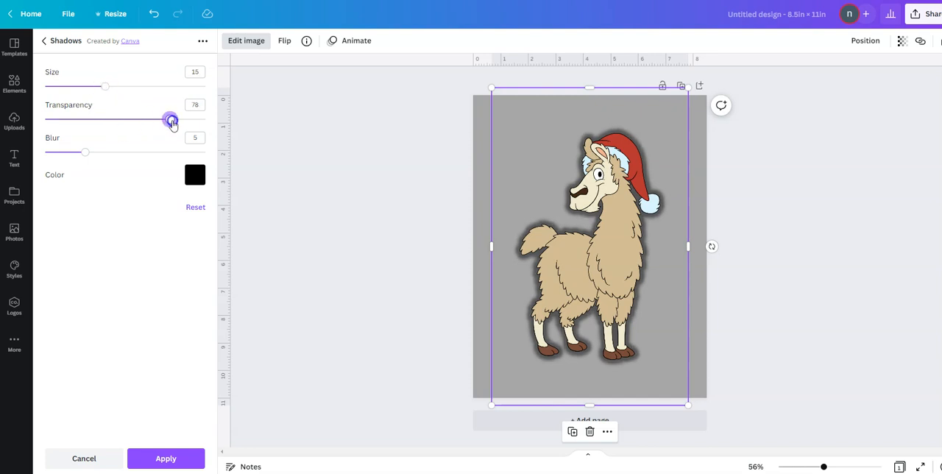
drag(171, 119, 205, 119)
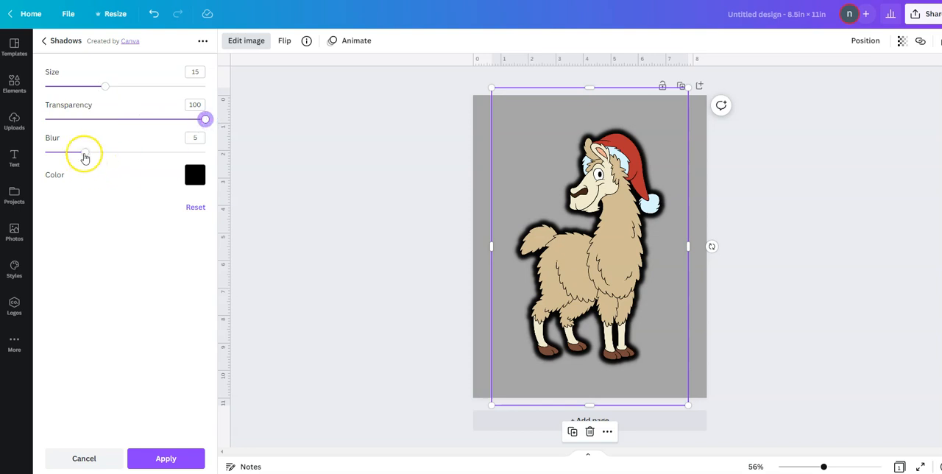
drag(84, 153, 45, 152)
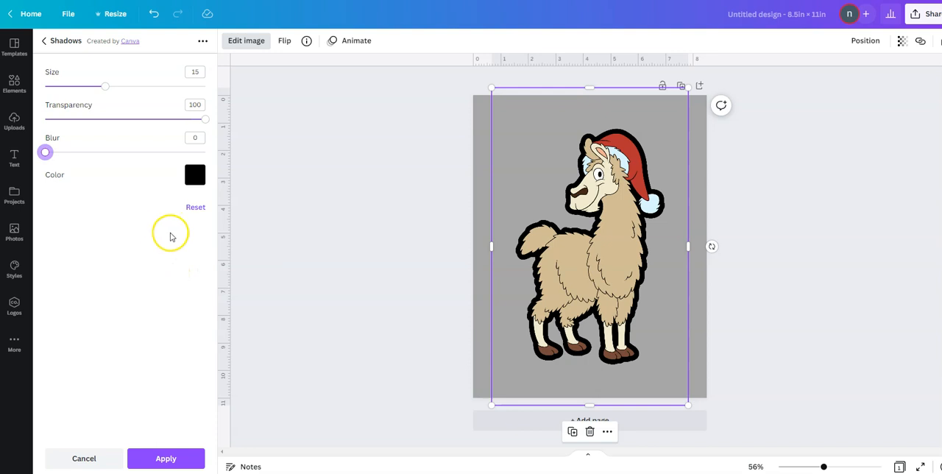
mouse_move(168, 267)
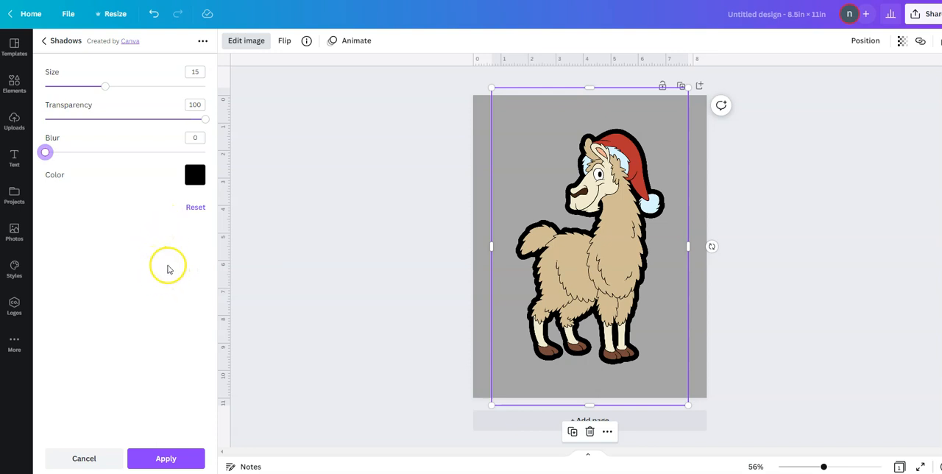
mouse_move(195, 175)
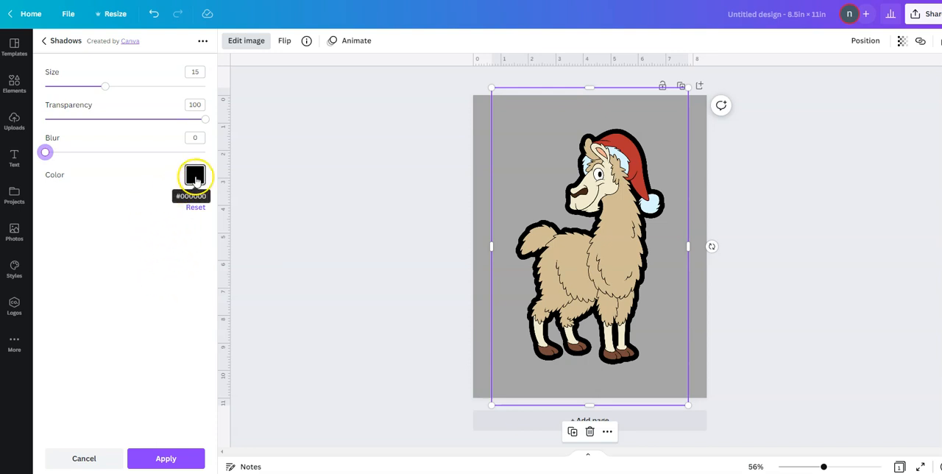
click(195, 175)
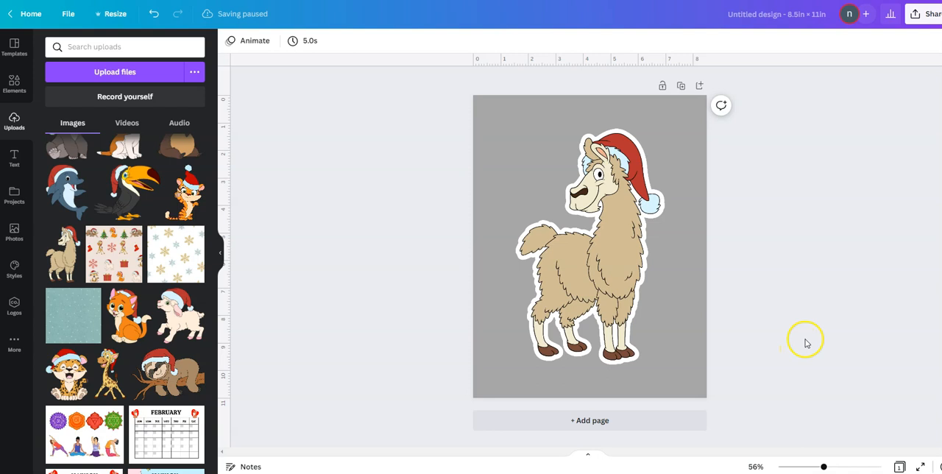
mouse_move(681, 85)
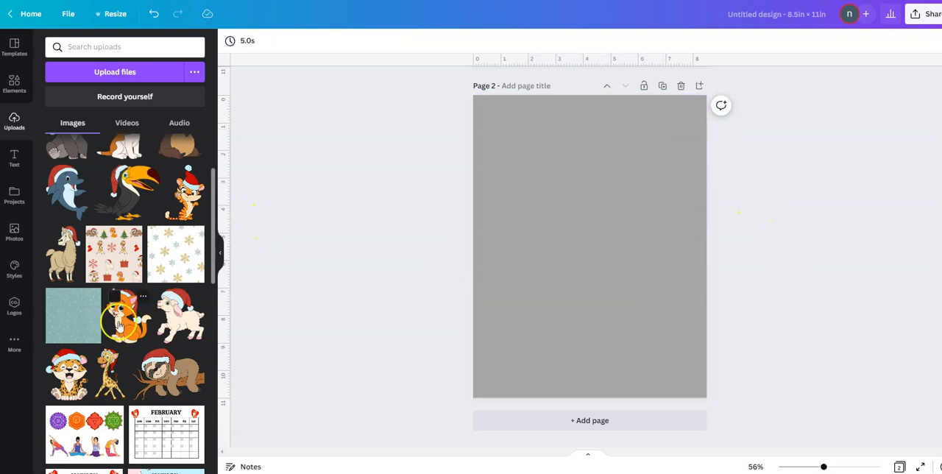
Place the orange Santa-hat cat image on page 2 and select it
click(125, 315)
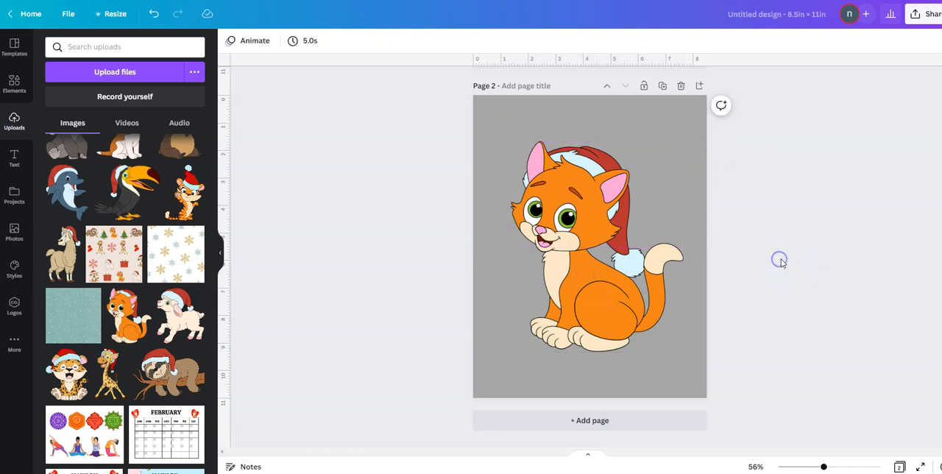
click(574, 257)
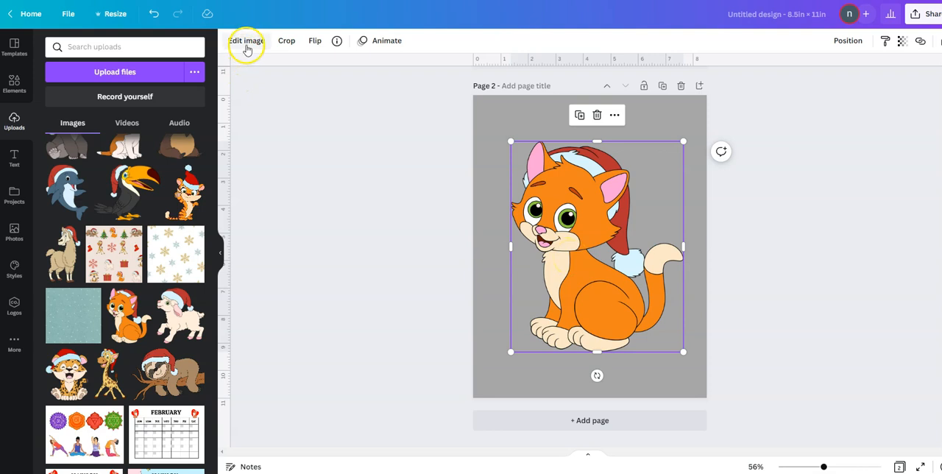
Give the cat a Glow shadow: size 15, transparency 100, blur 0, white colour
click(247, 41)
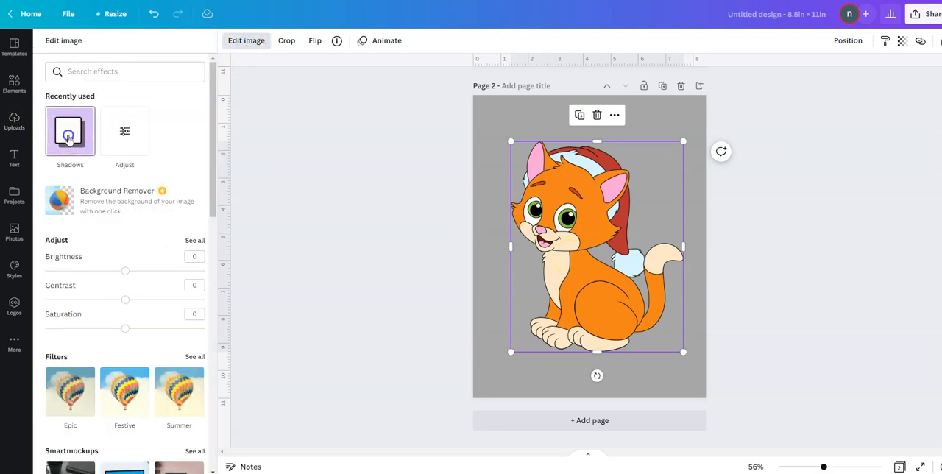
click(70, 131)
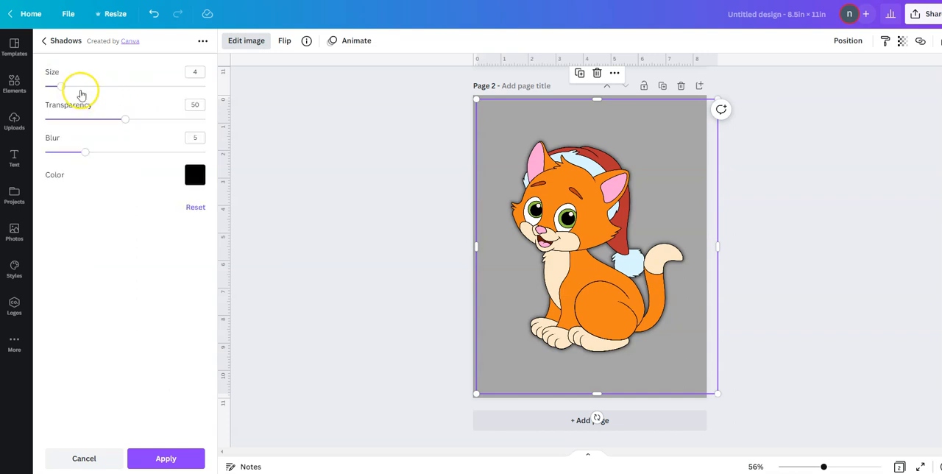
drag(51, 87, 100, 87)
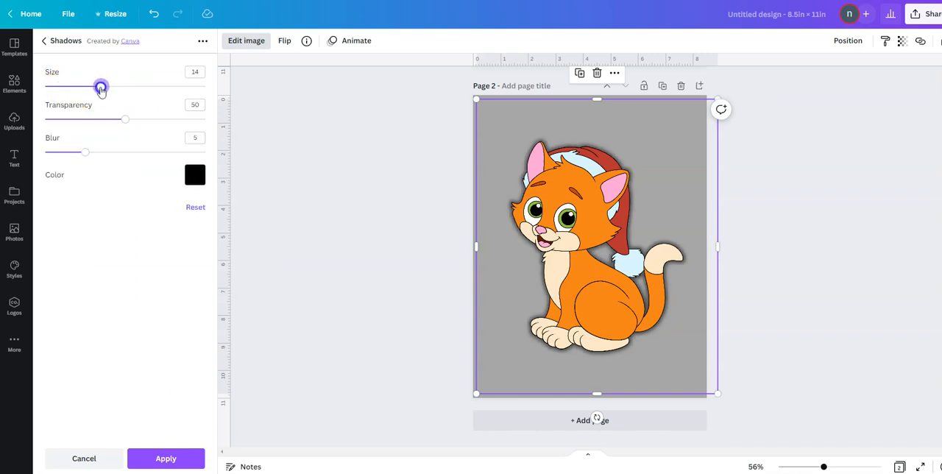
drag(101, 87, 105, 87)
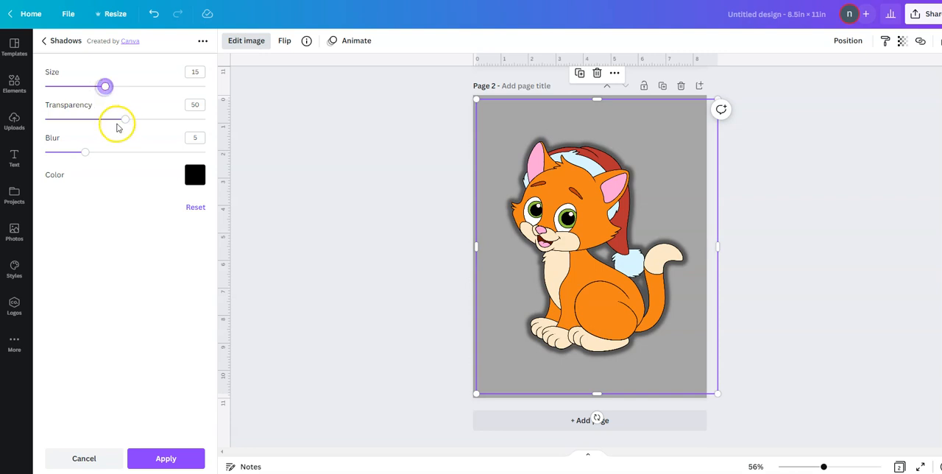
drag(125, 118, 206, 119)
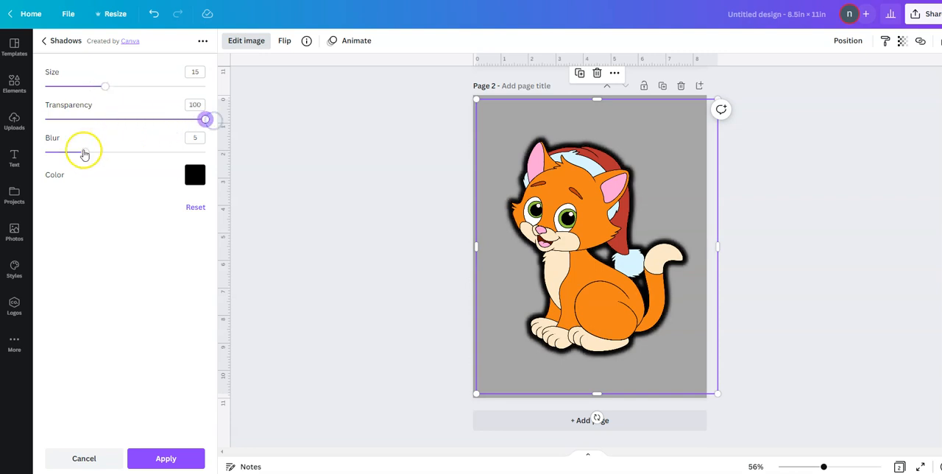
drag(106, 152, 45, 151)
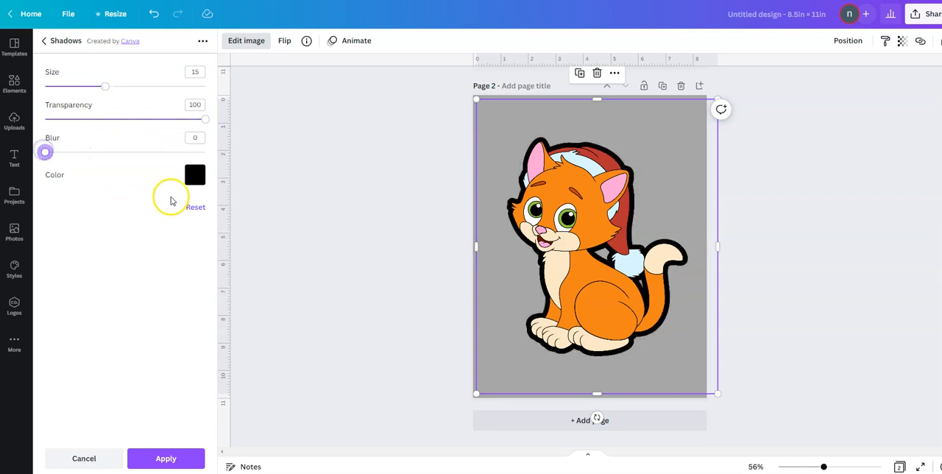
click(195, 175)
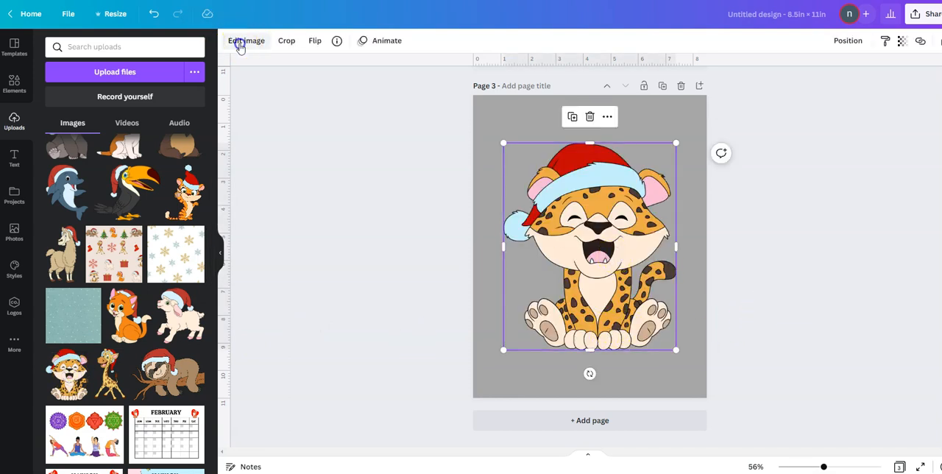
Give the leopard cub a white Glow outline with size 15, transparency 100, blur 0
click(245, 41)
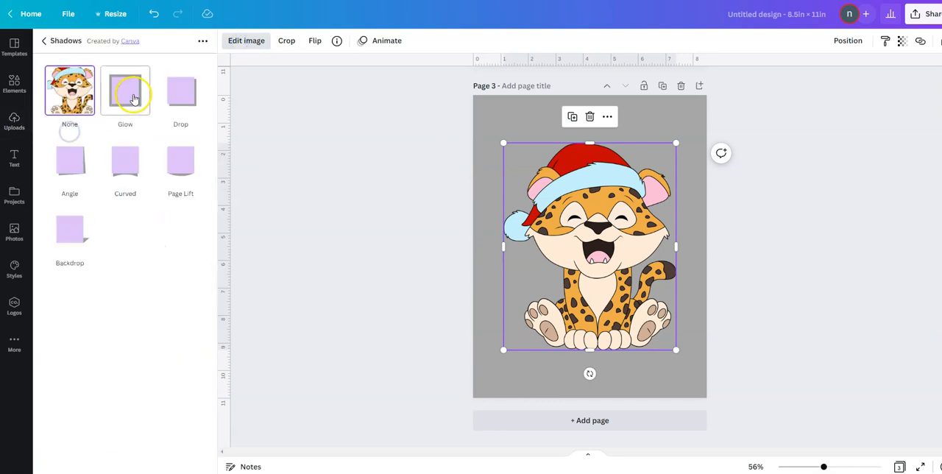
click(125, 91)
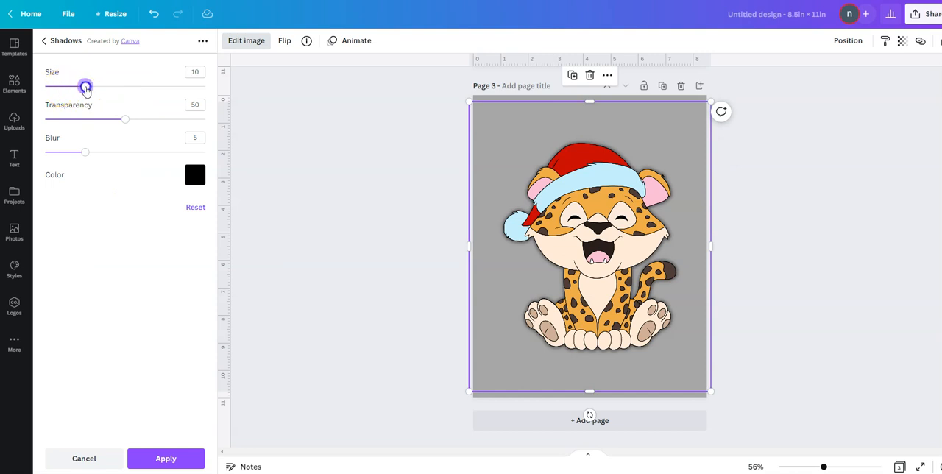
drag(83, 87, 101, 87)
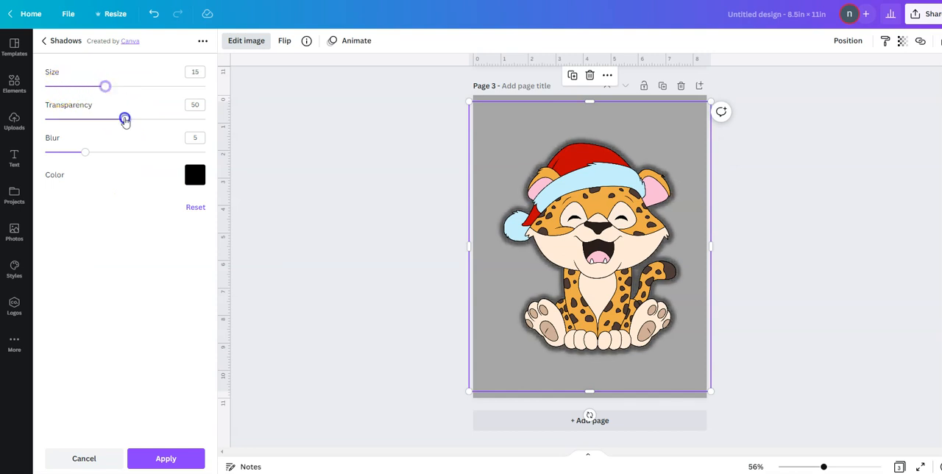
drag(85, 152, 52, 152)
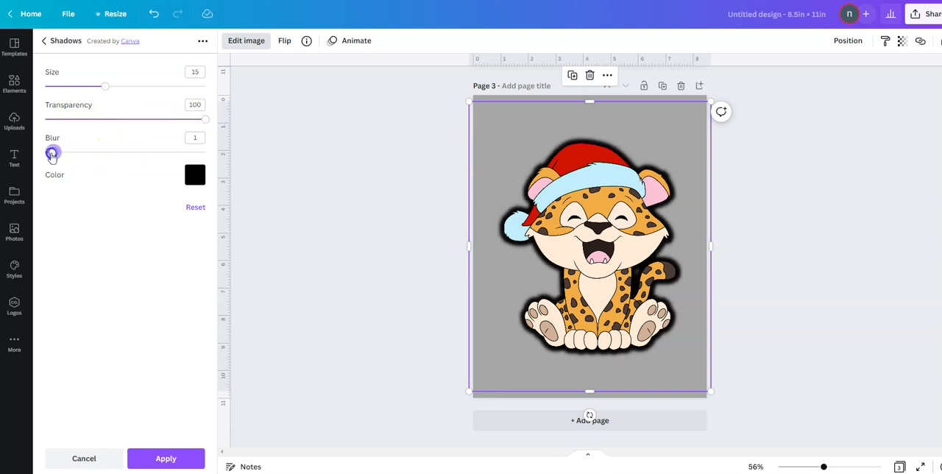
click(195, 175)
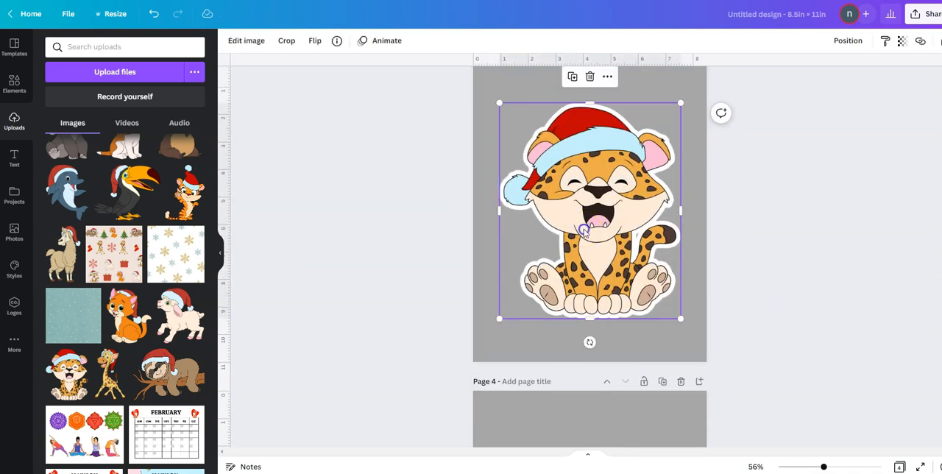
Paste a shrunken leopard sticker at page 4's top right, then select the cat sticker
right_click(581, 228)
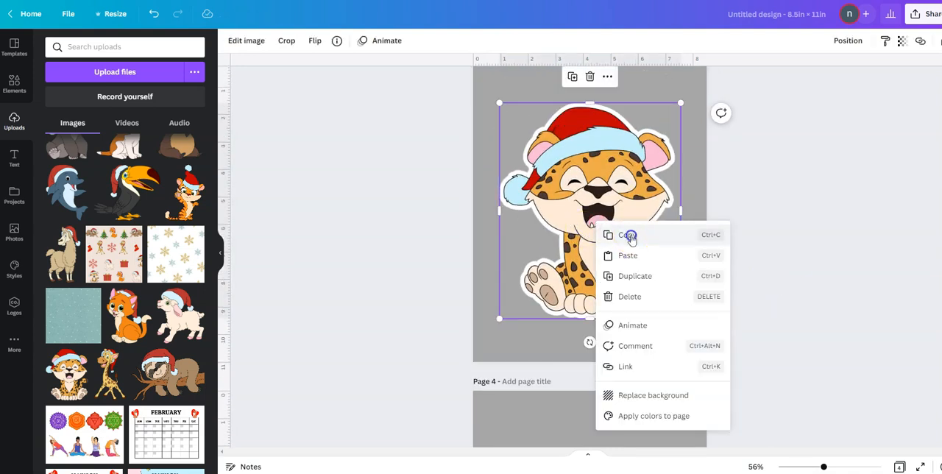
click(626, 235)
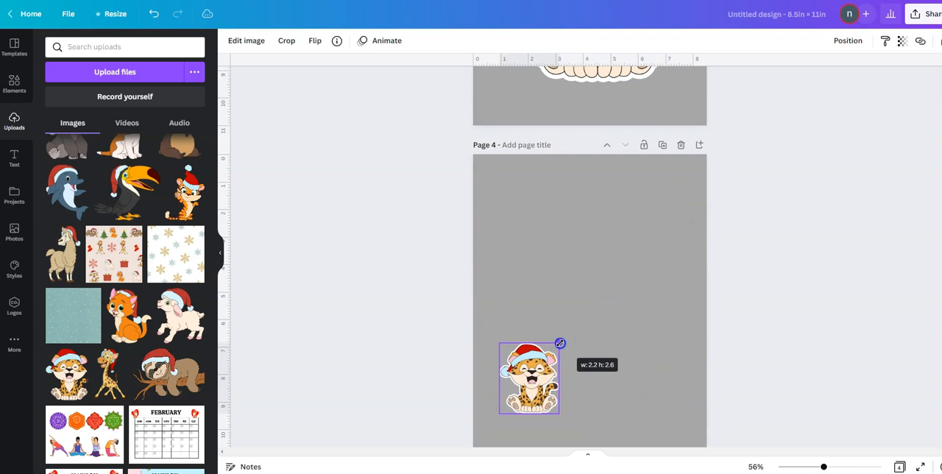
drag(529, 377, 651, 188)
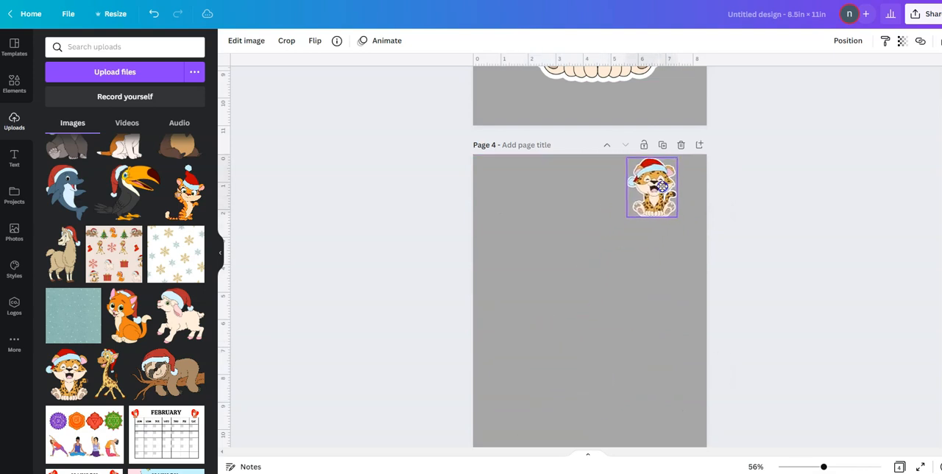
click(651, 187)
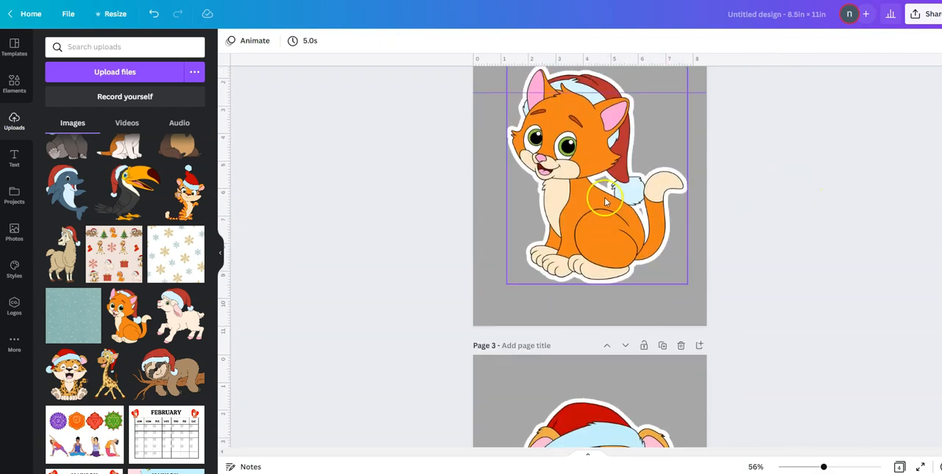
click(603, 209)
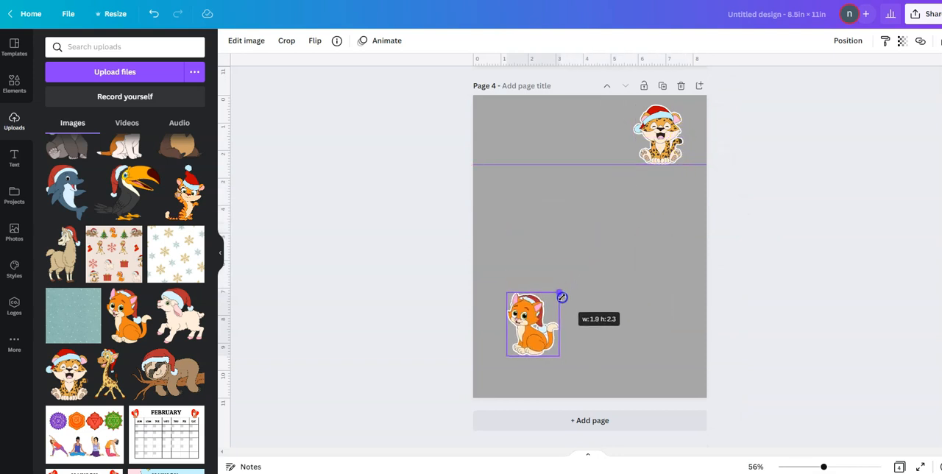
Drag the small cat and llama stickers into page 4's top row beside the leopard
drag(532, 324, 588, 134)
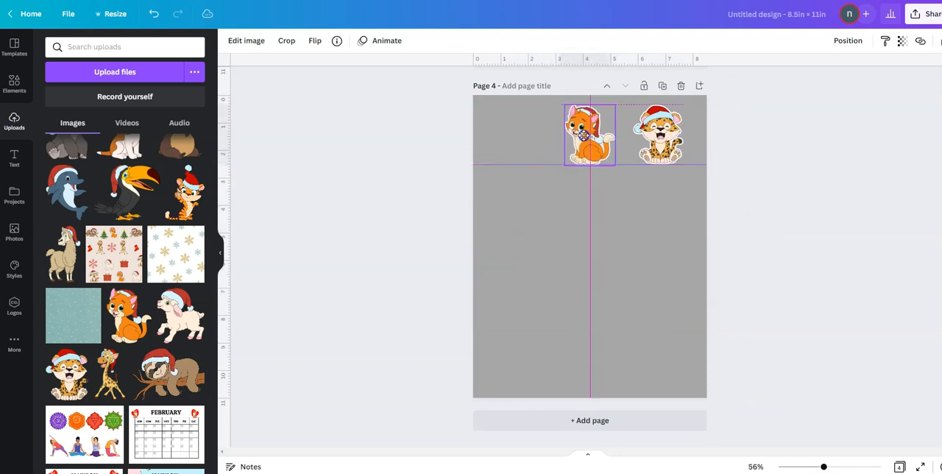
scroll(down, 3)
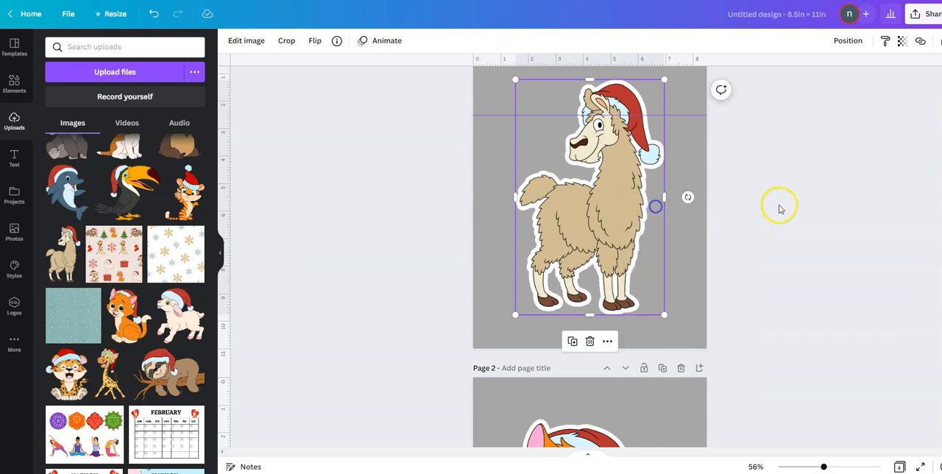
scroll(down, 3)
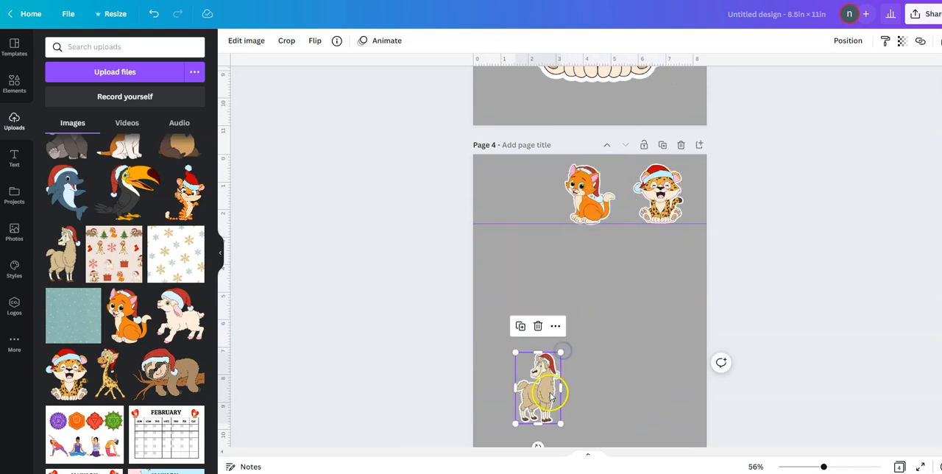
drag(538, 389, 513, 190)
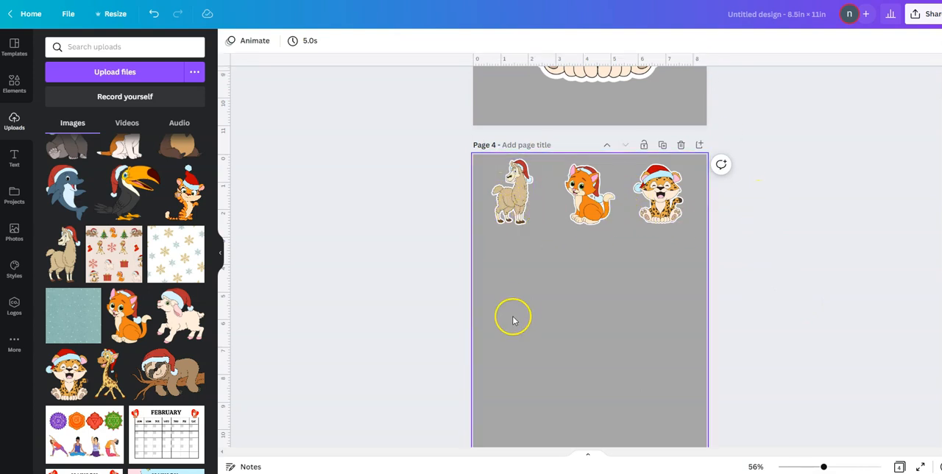
mouse_move(732, 329)
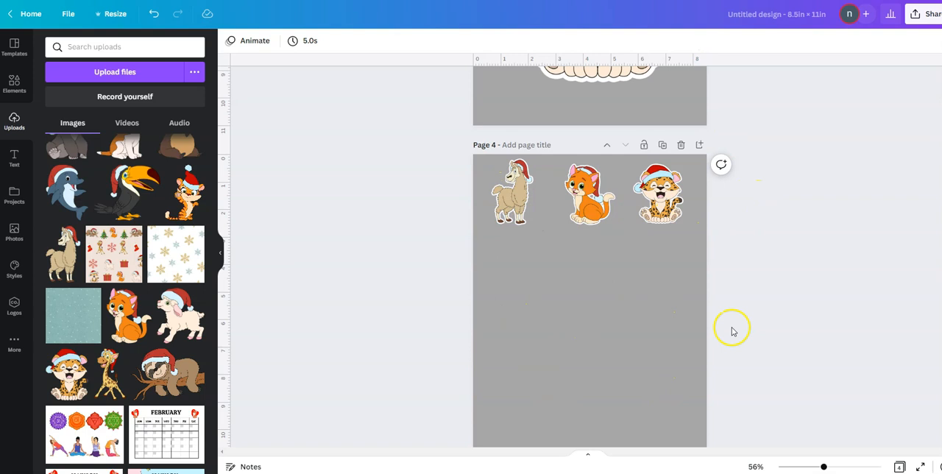
Deselect everything and scroll the canvas back to the full-size llama on page 1
click(651, 309)
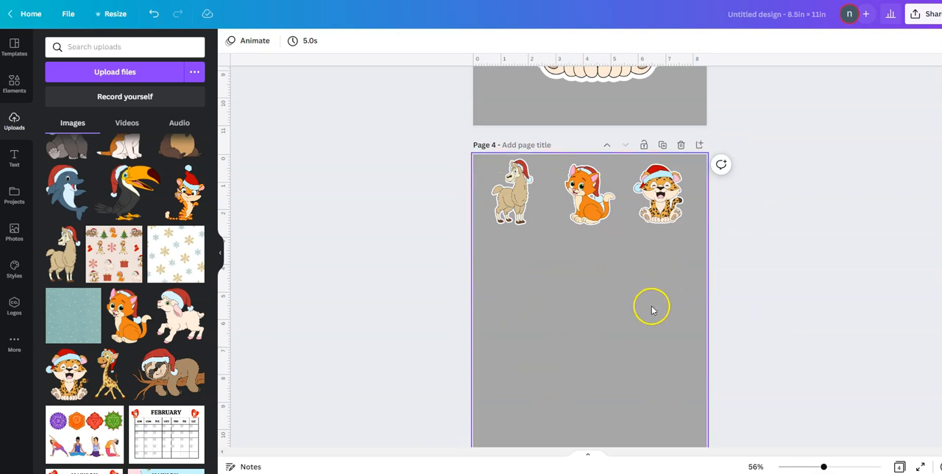
mouse_move(747, 299)
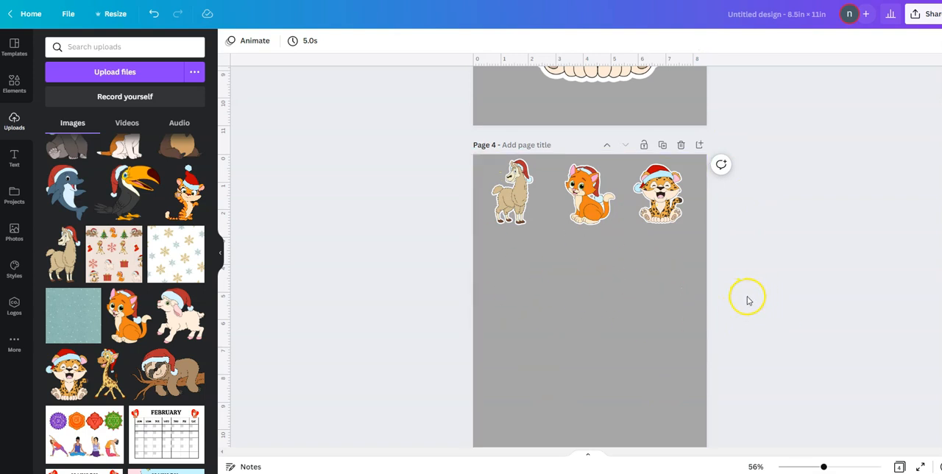
scroll(down, 3)
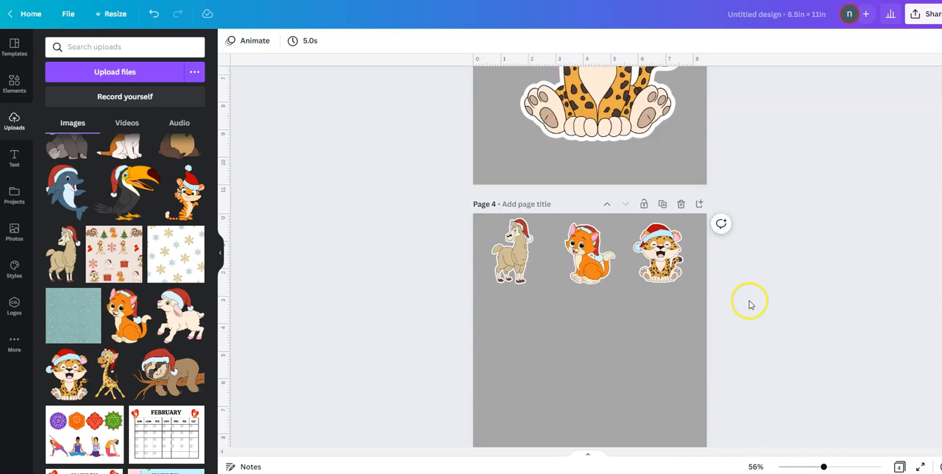
scroll(down, 3)
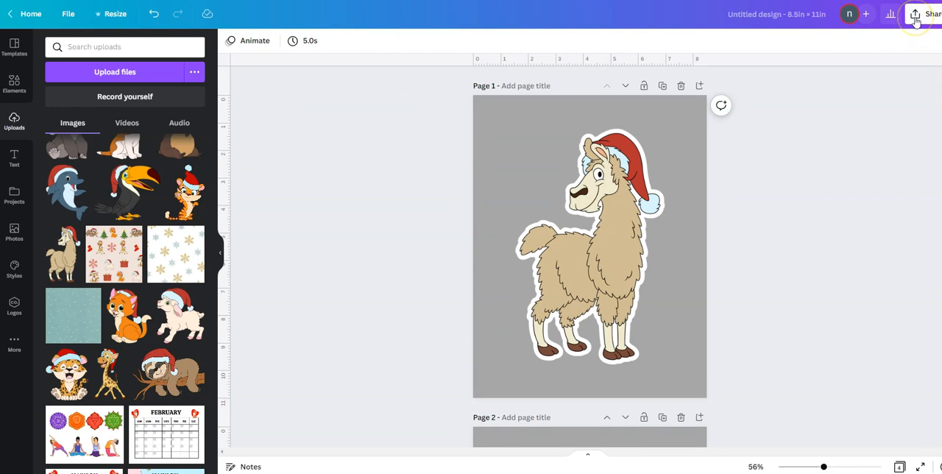
Download only page 1 as a PNG with transparent background turned off
click(932, 14)
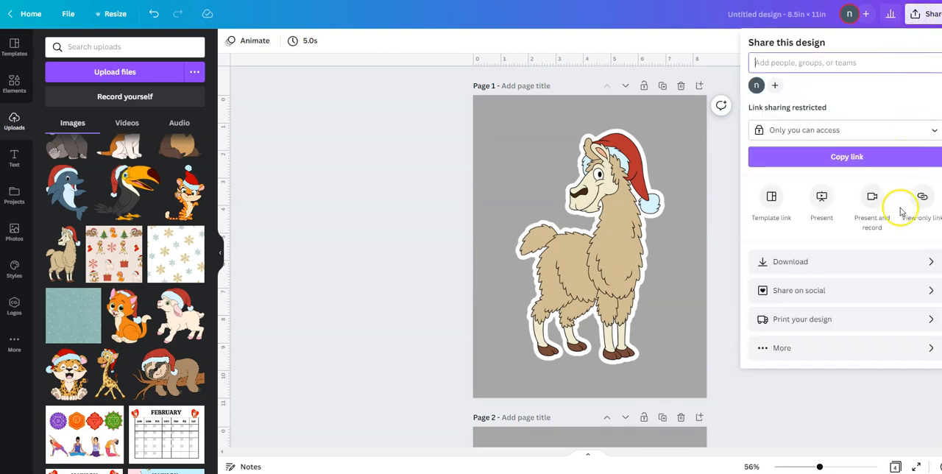
click(789, 261)
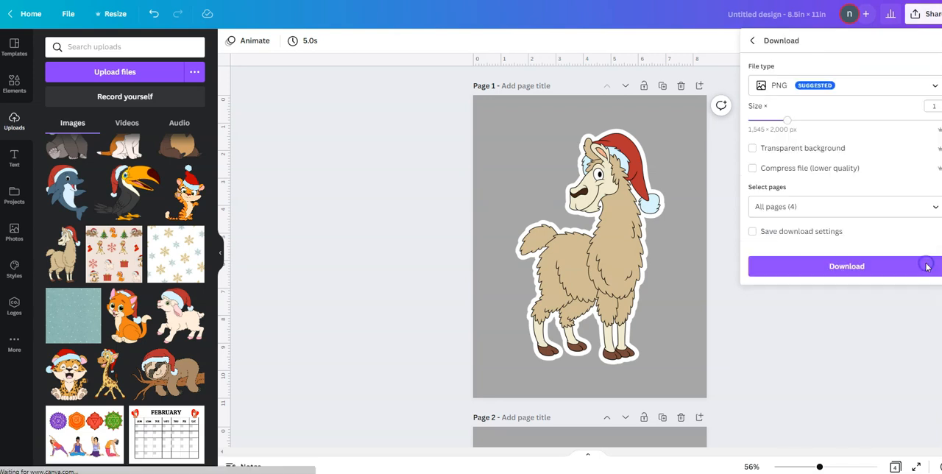
click(844, 206)
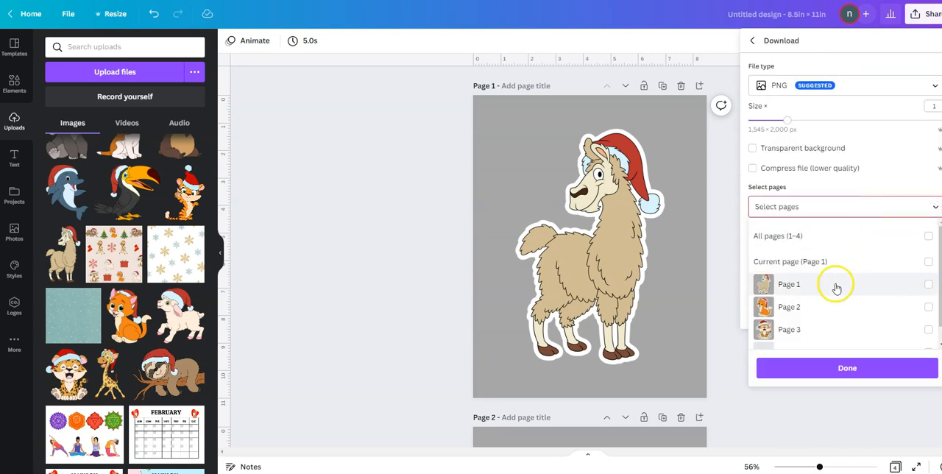
click(928, 261)
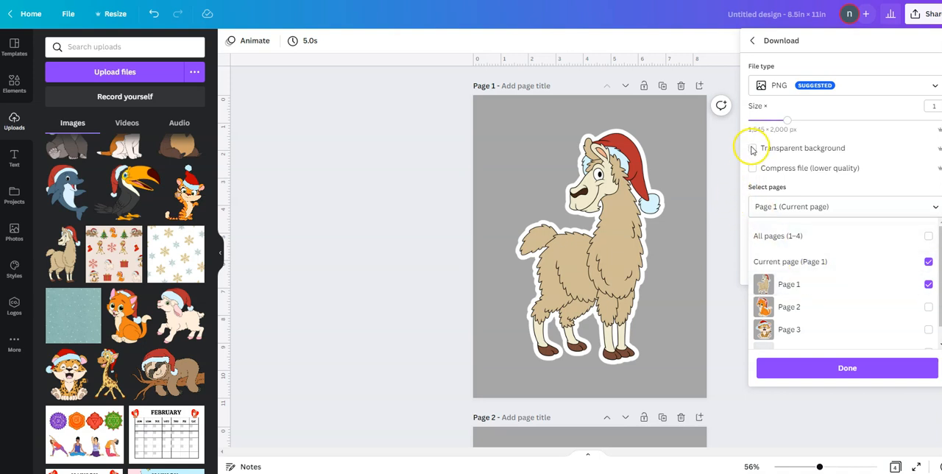
click(752, 148)
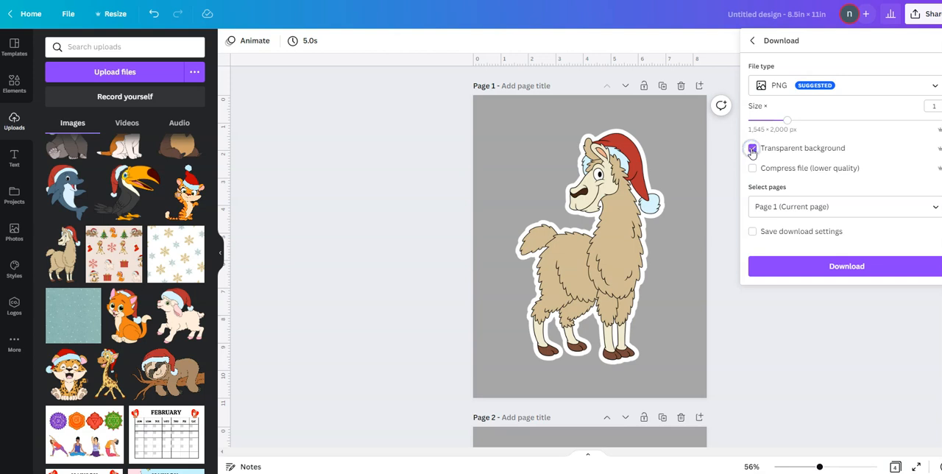
click(752, 148)
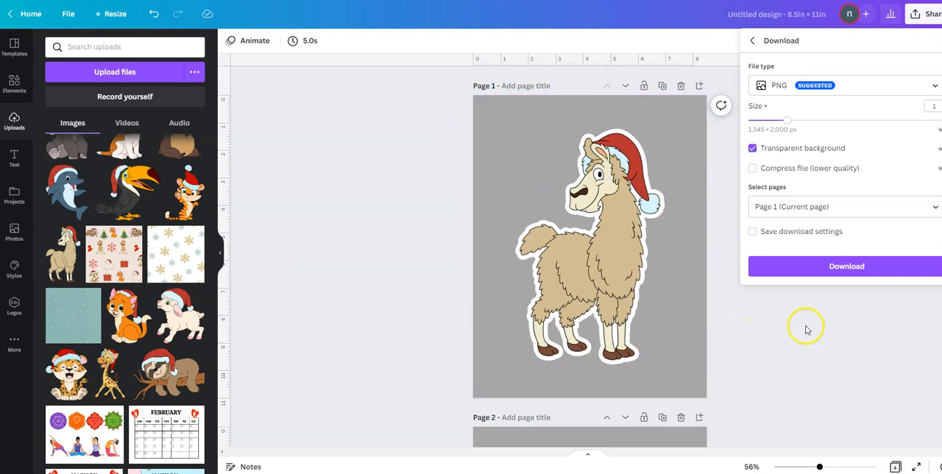
mouse_move(732, 220)
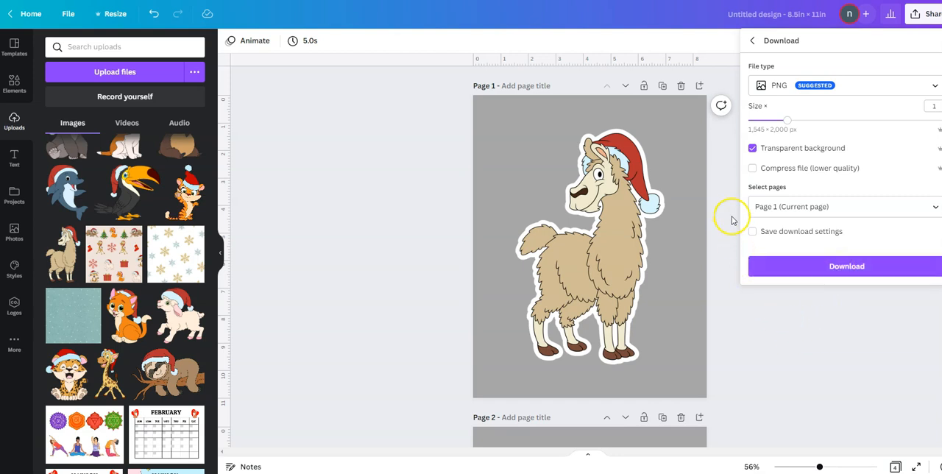
click(752, 148)
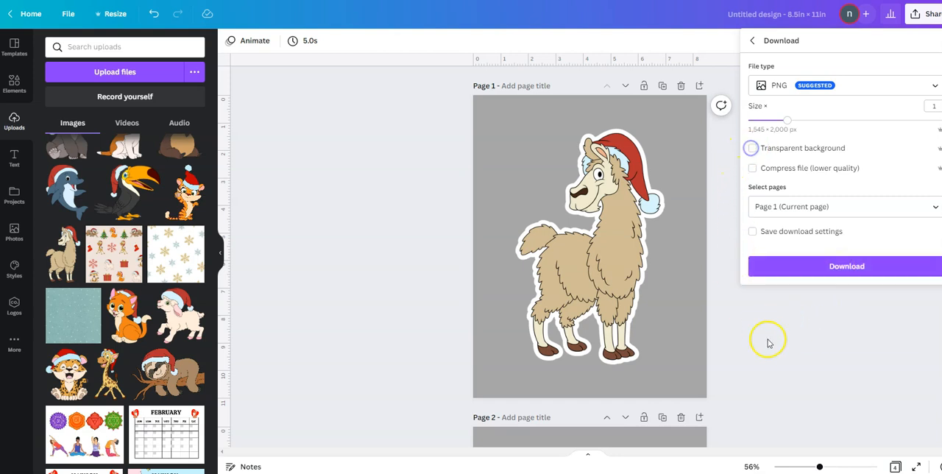
click(548, 298)
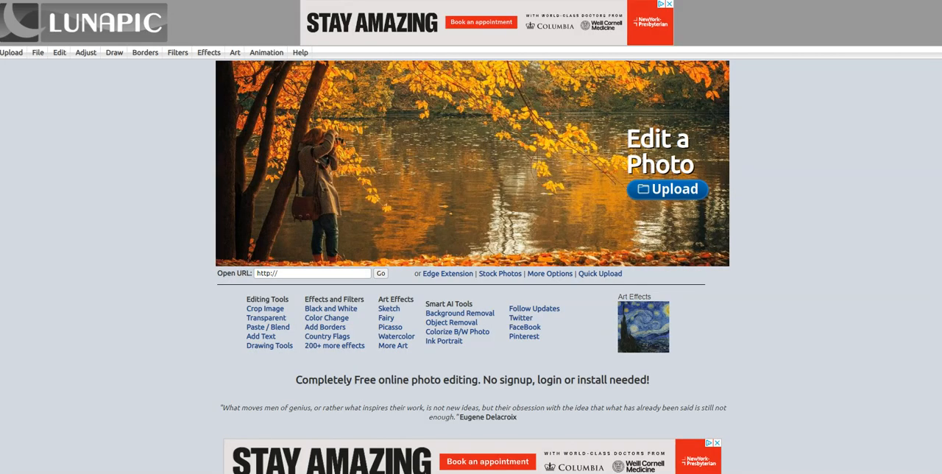
mouse_move(135, 28)
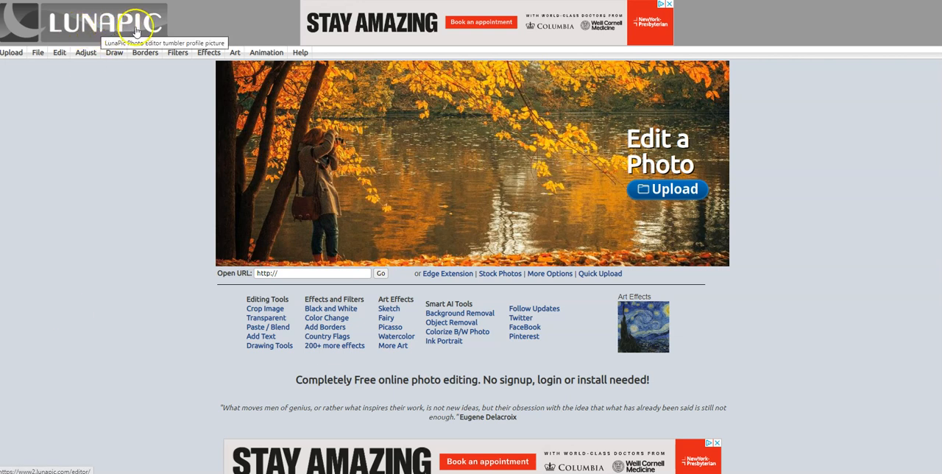
mouse_move(21, 69)
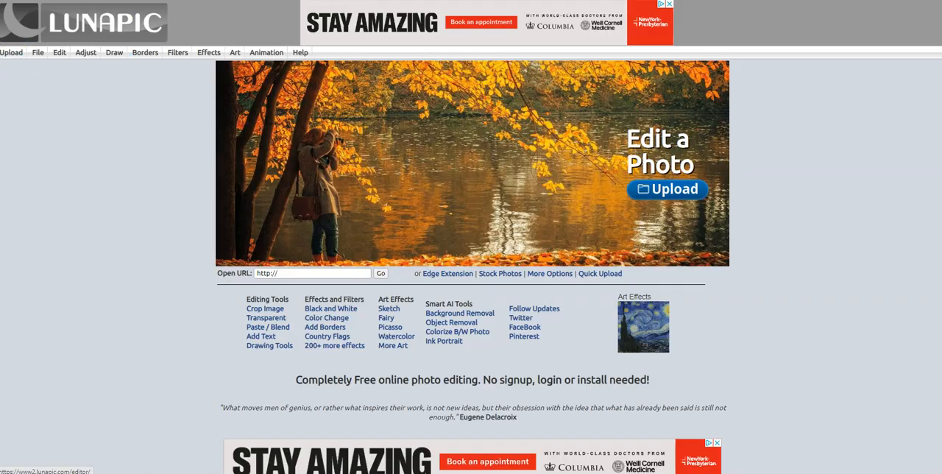
Upload the downloaded 1545×2000 llama PNG into LunaPic's editor
click(667, 189)
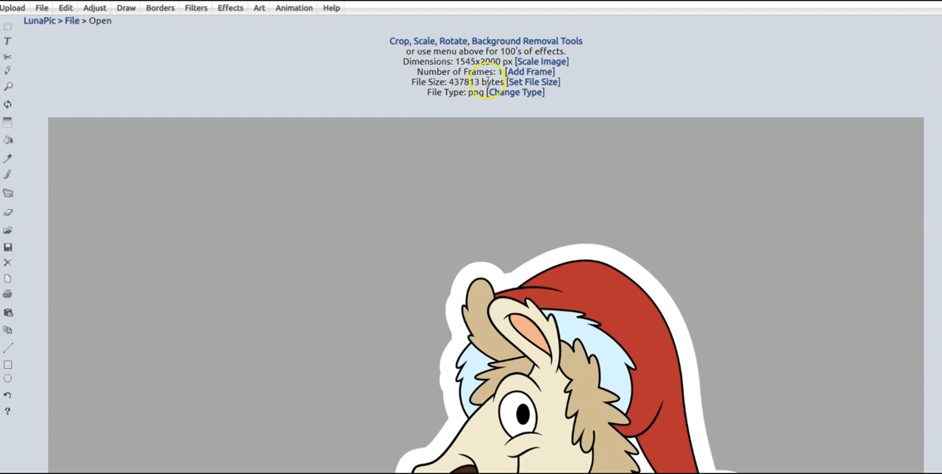
mouse_move(511, 41)
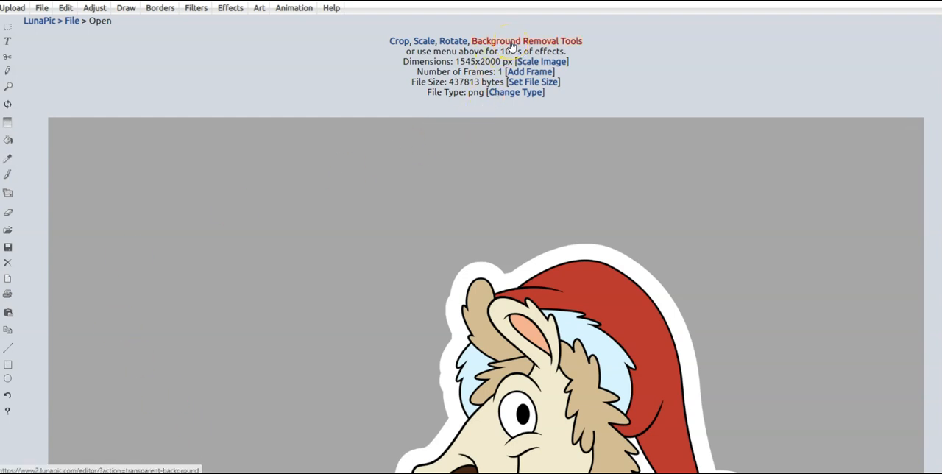
Turn the llama image's grey background transparent with Background Removal Tools and save it
click(528, 41)
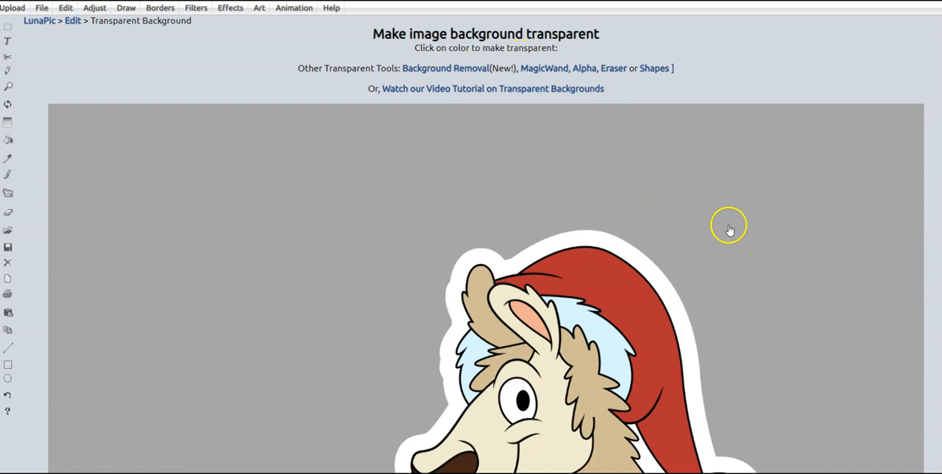
click(728, 224)
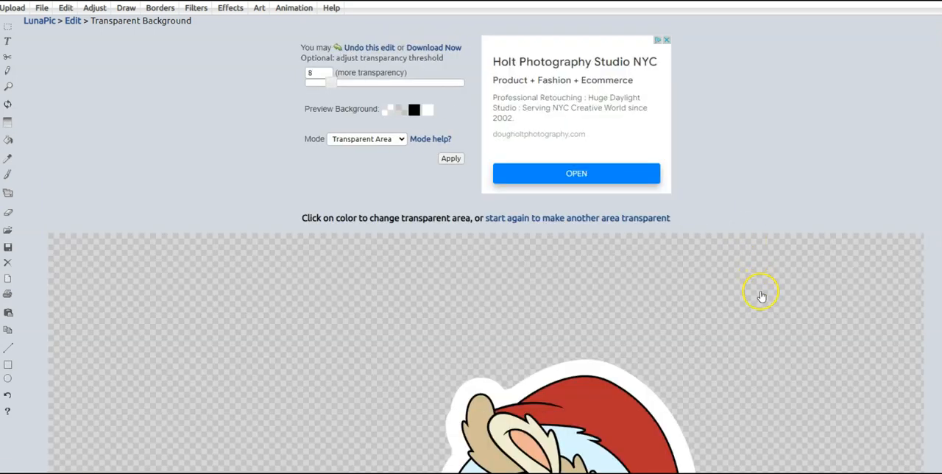
scroll(down, 3)
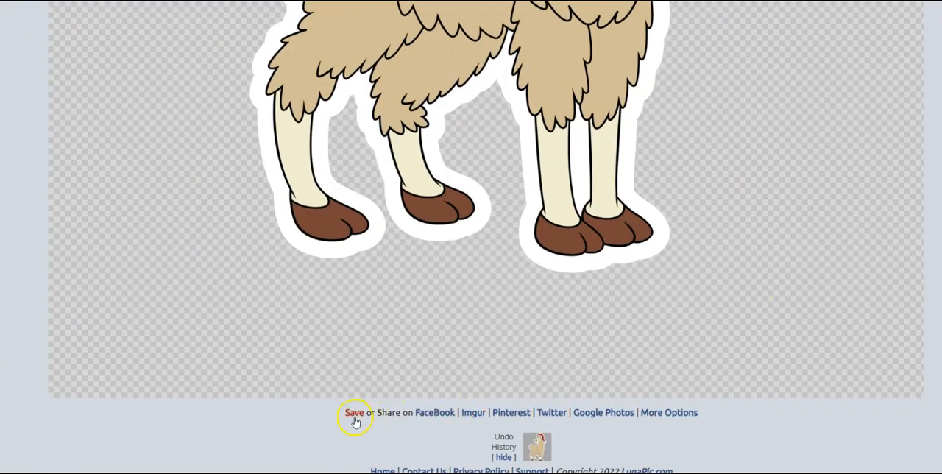
click(354, 412)
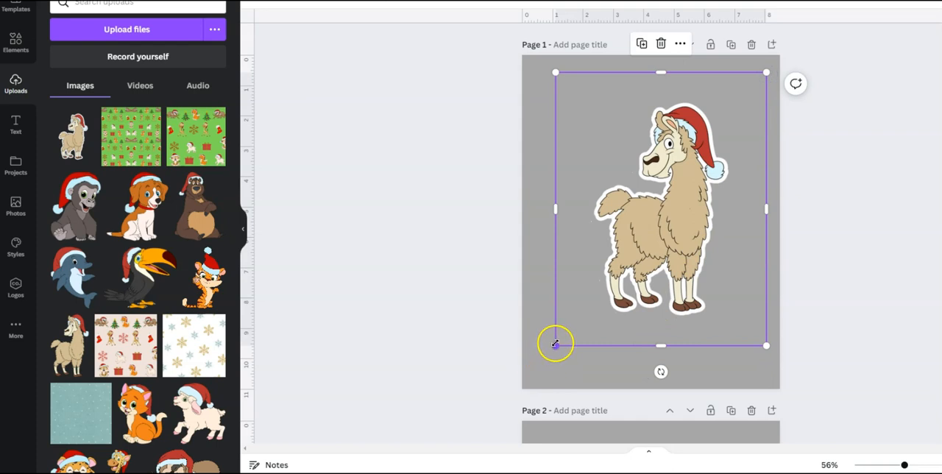
Enlarge the transparent llama on page 1 so it nearly fills the page, centered
drag(556, 344, 546, 373)
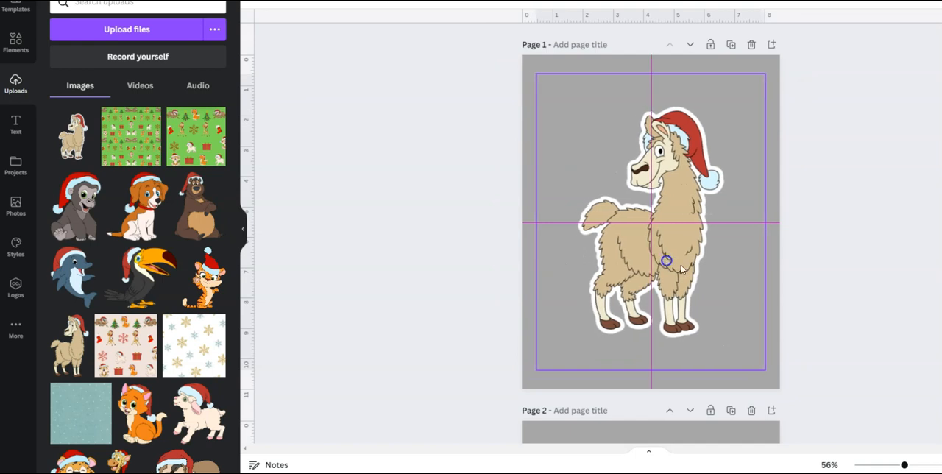
click(650, 221)
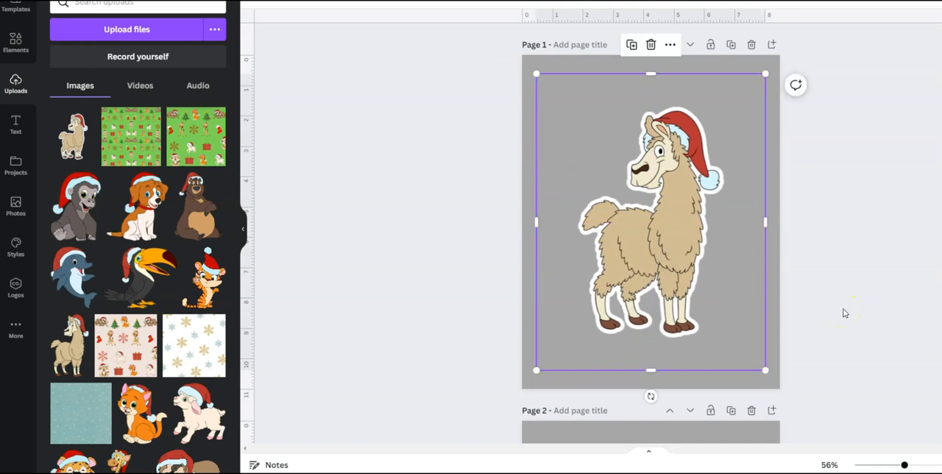
scroll(down, 3)
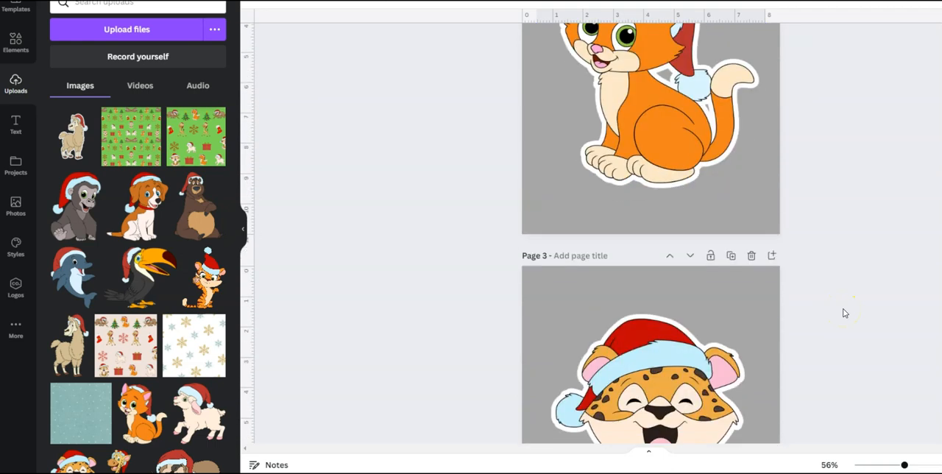
scroll(down, 3)
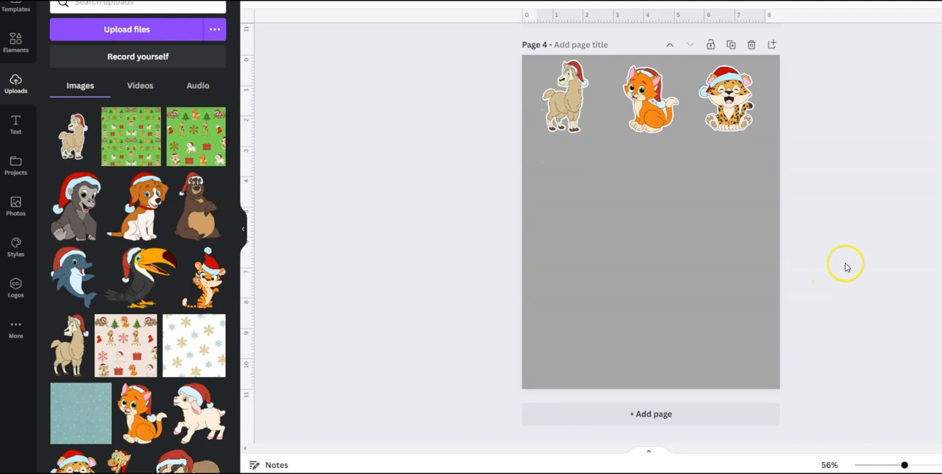
mouse_move(845, 264)
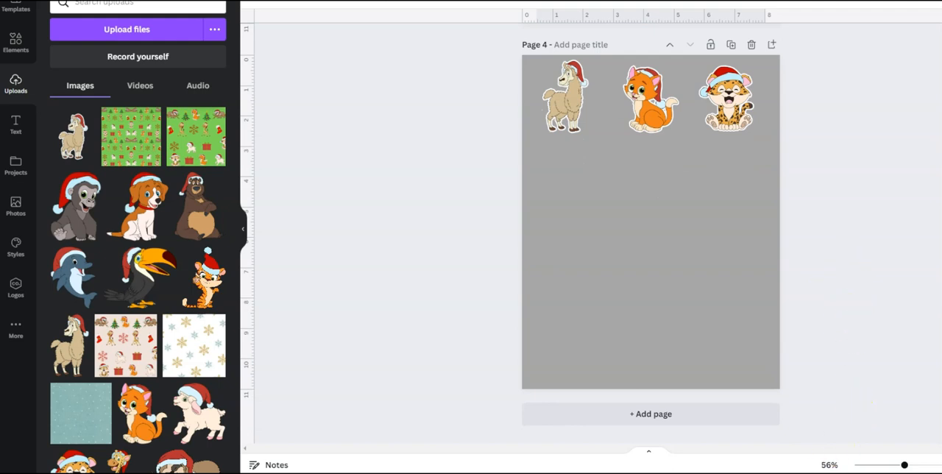